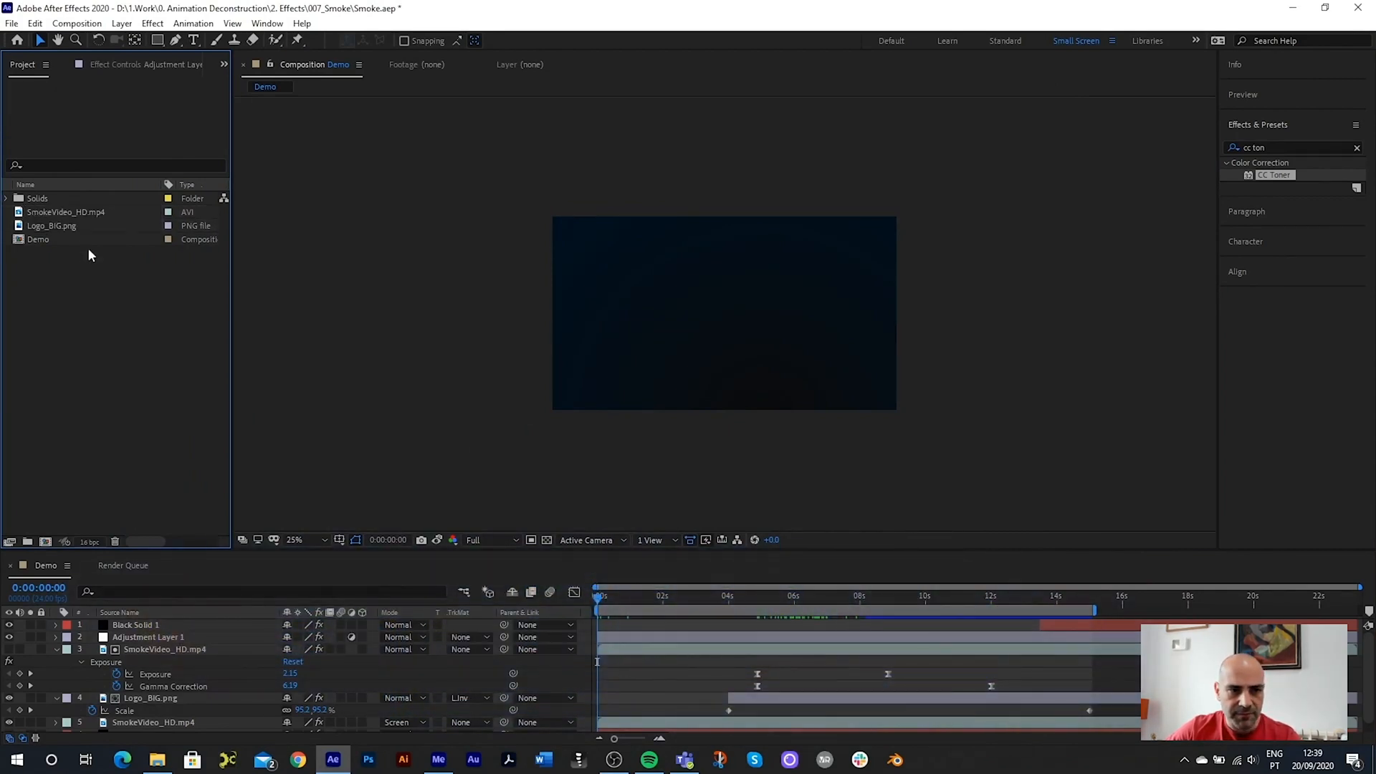
- Open SmokeVideo_HD.mp4 from the Project panel in the Footage viewer
click(65, 211)
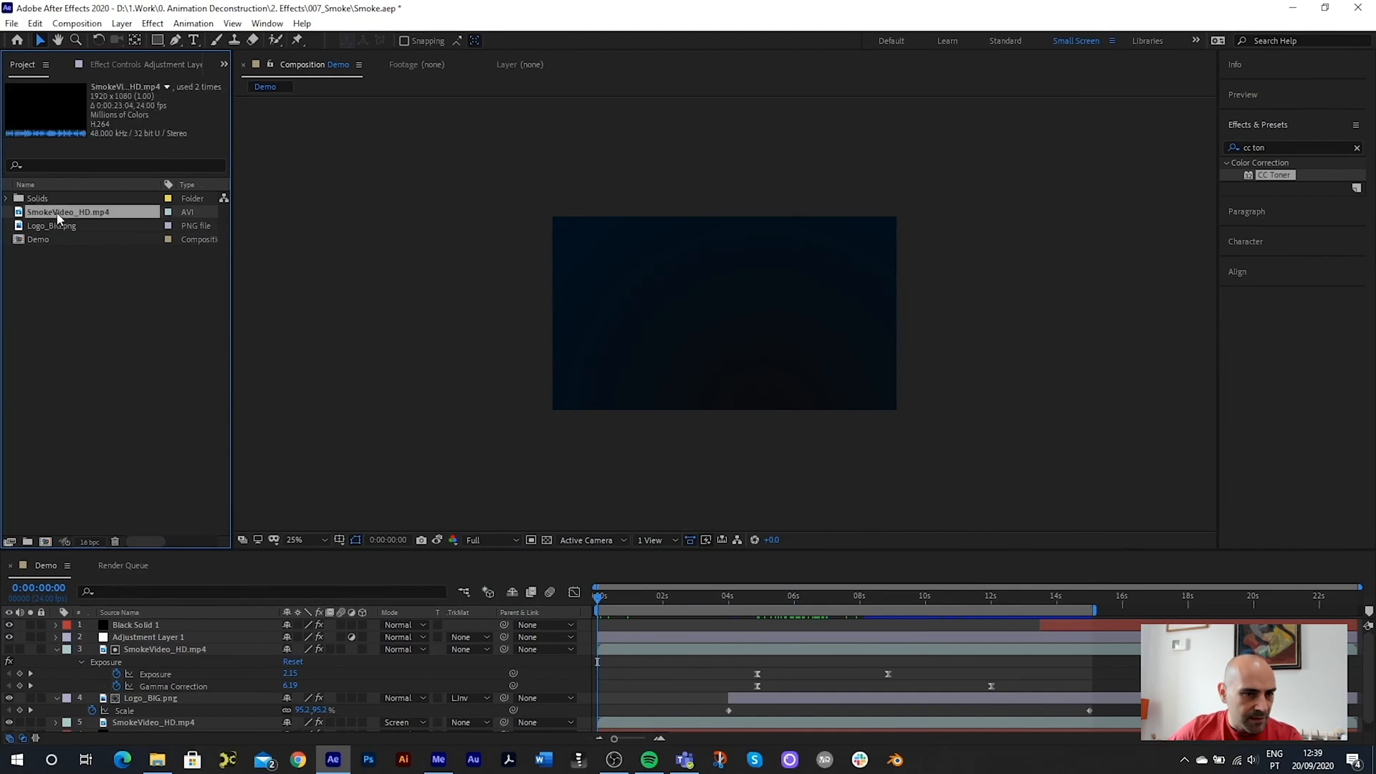
double_click(67, 212)
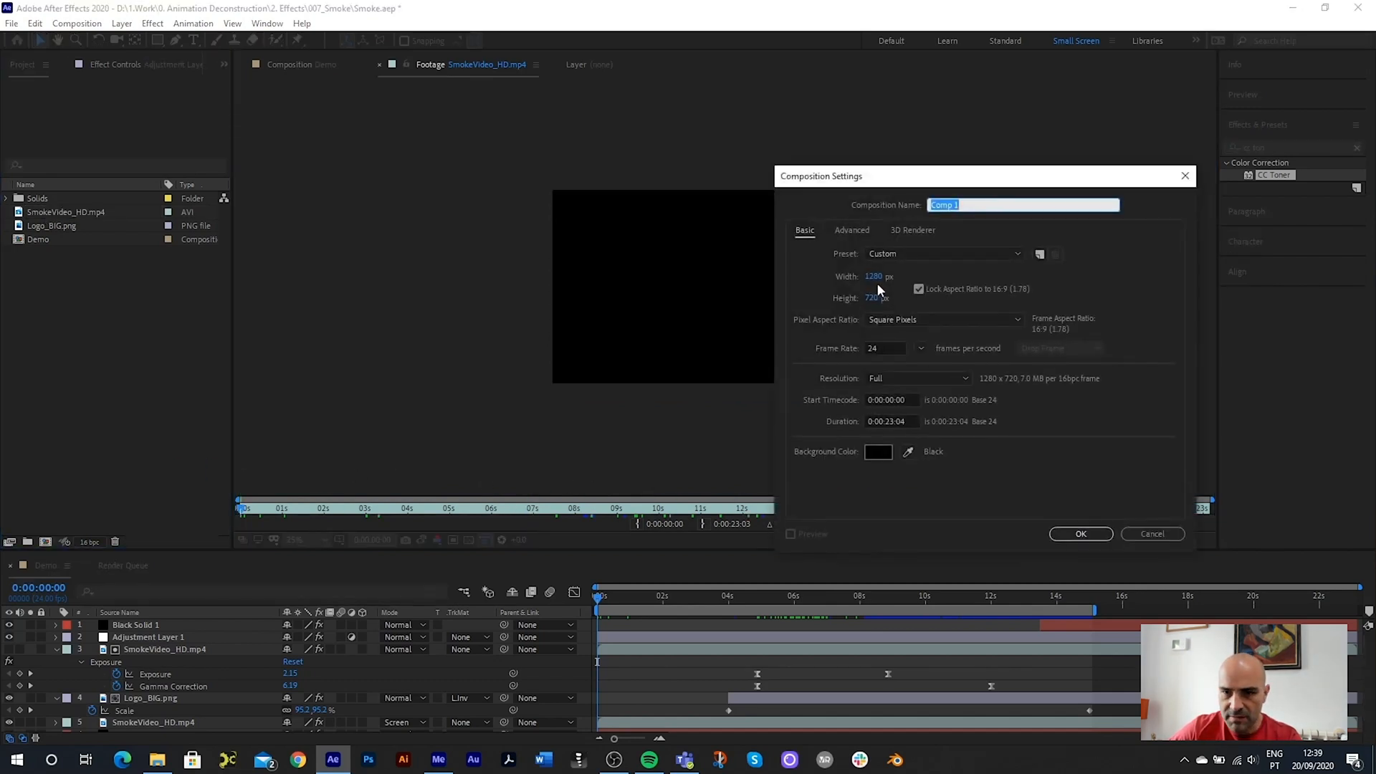
- Set Comp 1 to 1920 wide, 30 fps and a 14-second duration
click(918, 288)
text(192)
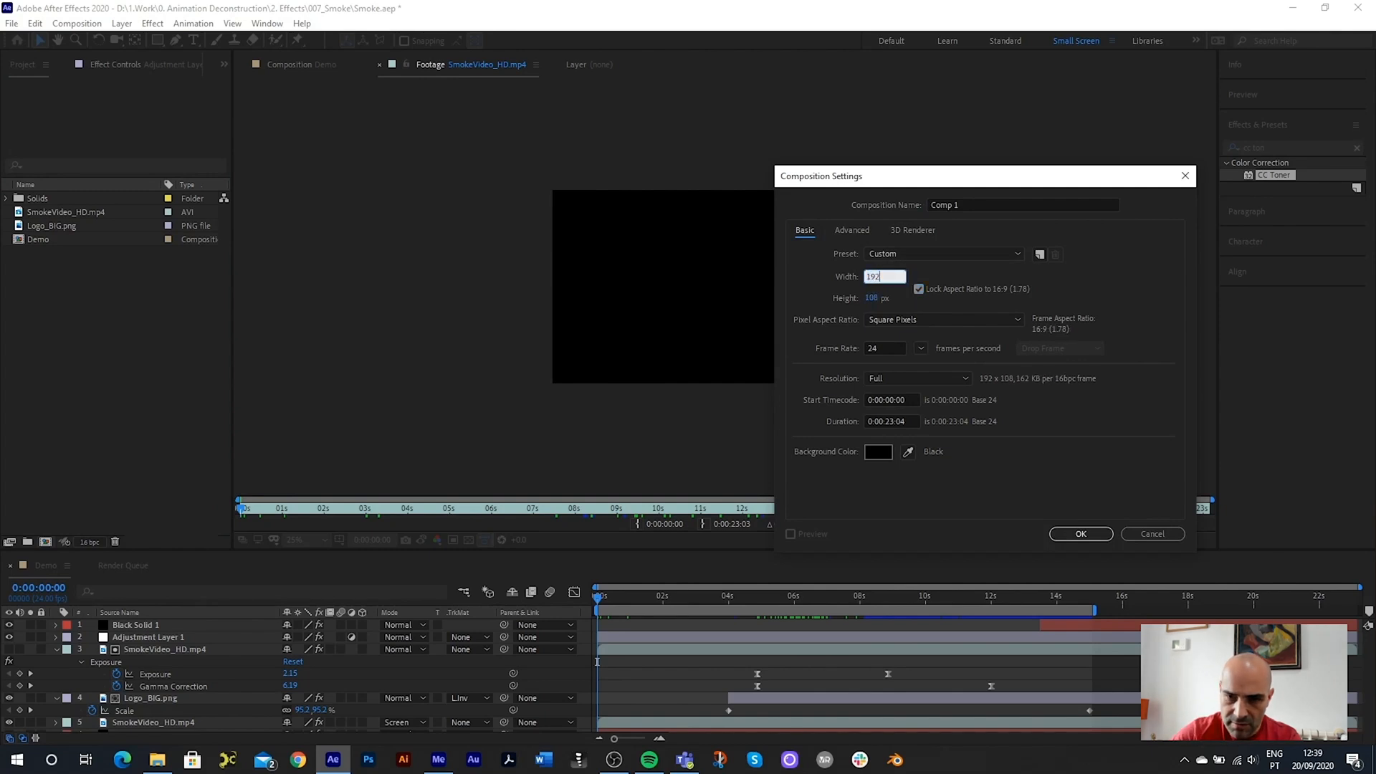
click(943, 254)
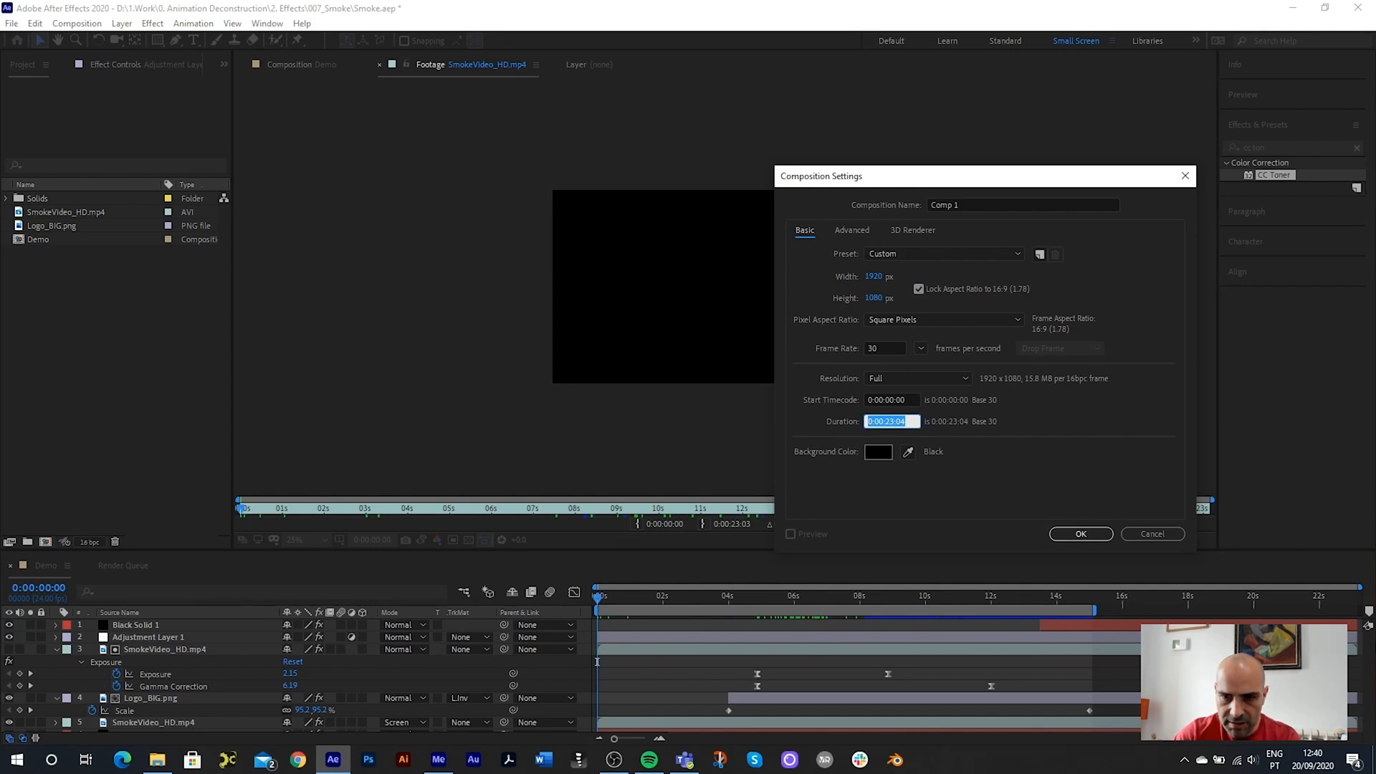
text(14)
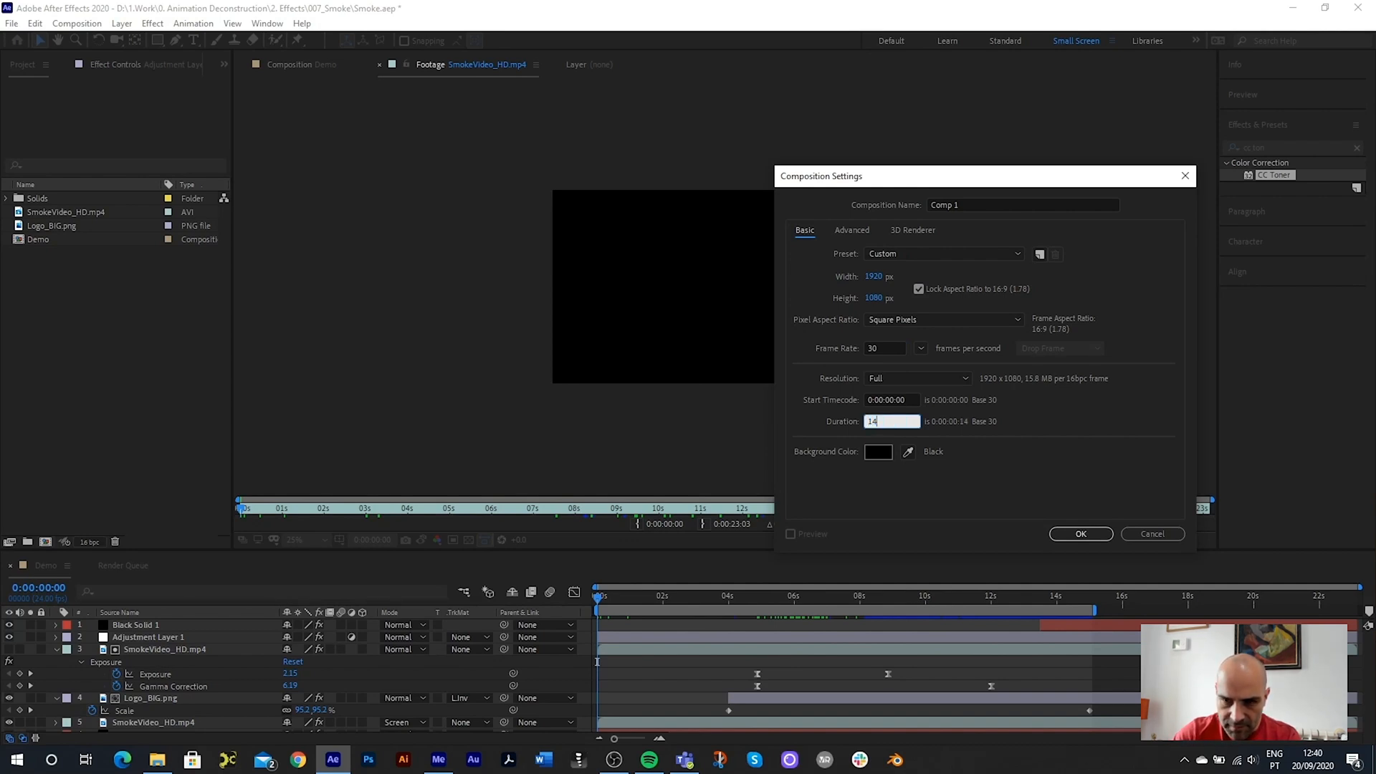
key(Tab)
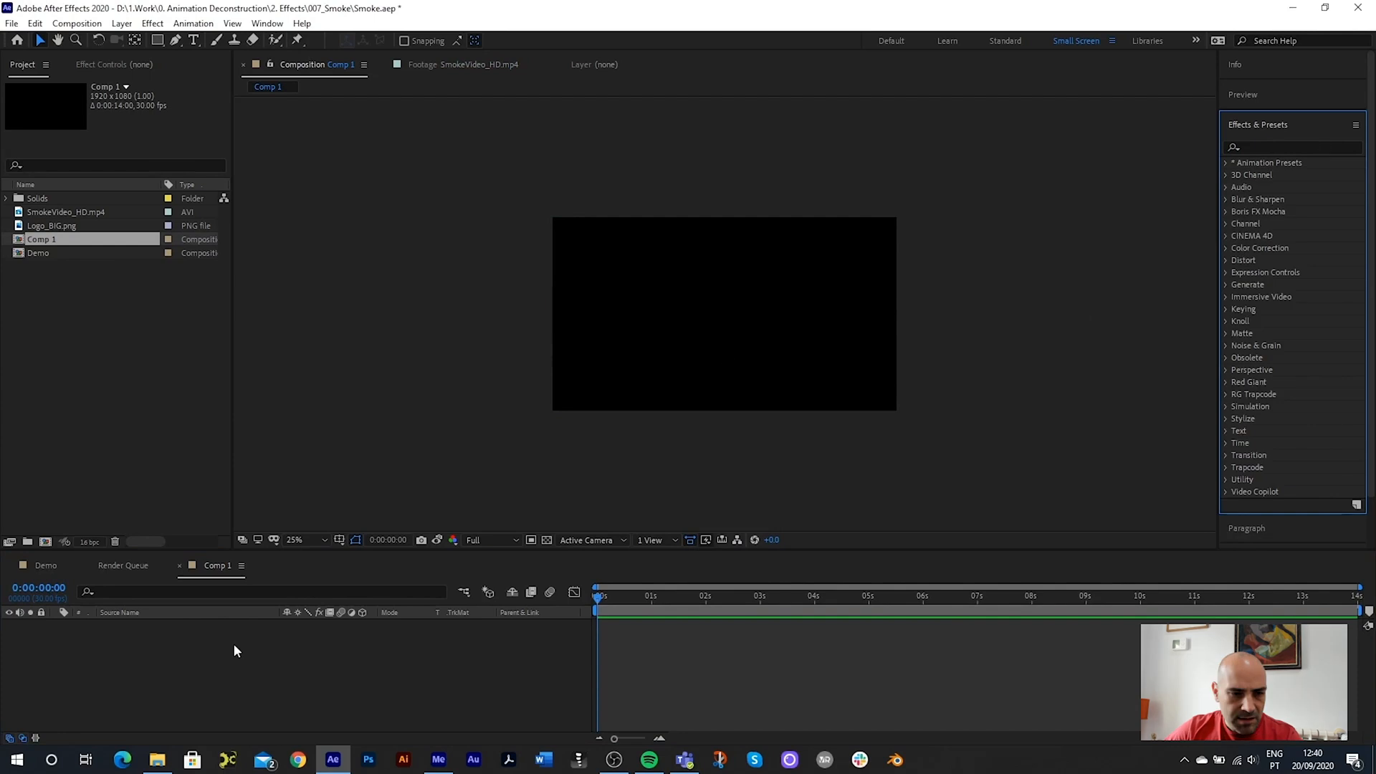
- Add a full-frame black solid to Comp 1 and search Effects & Presets for 'gradi'
right_click(235, 649)
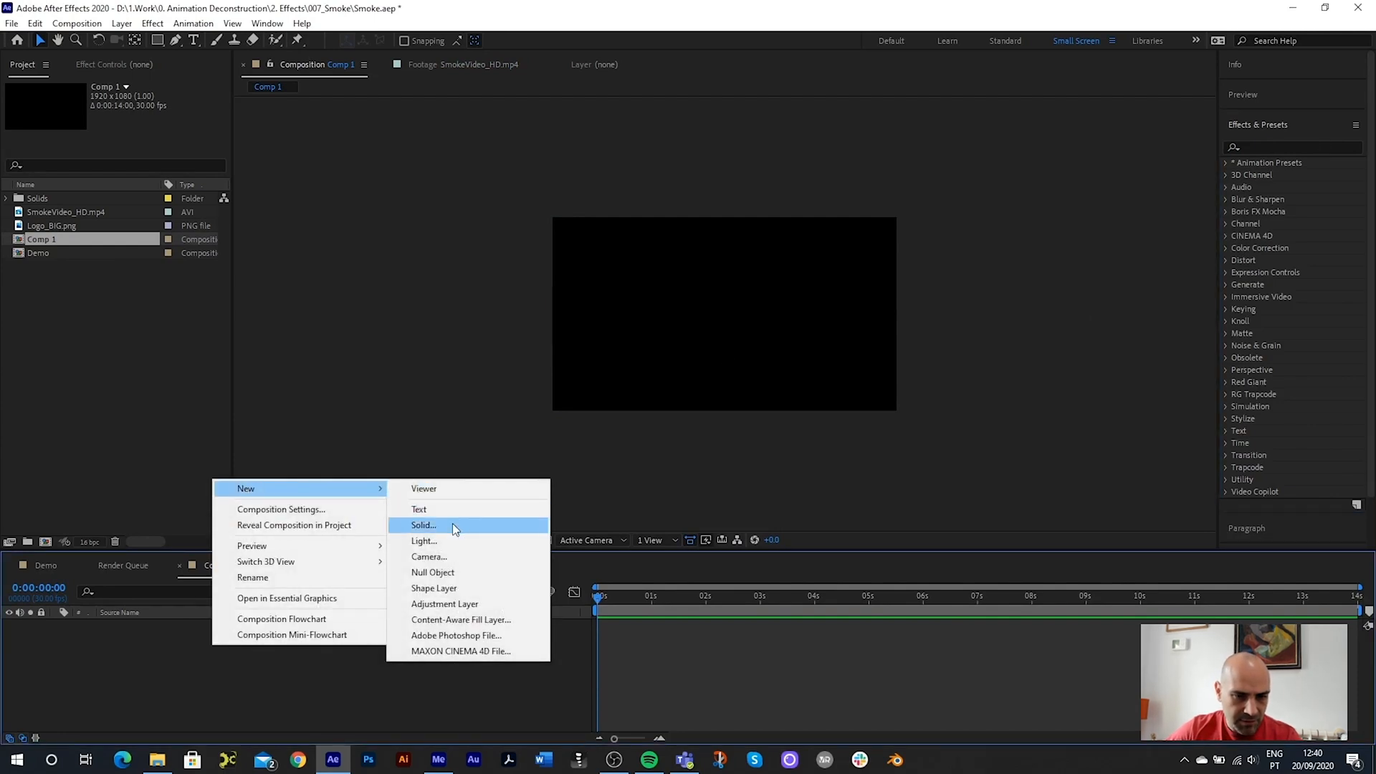
click(423, 525)
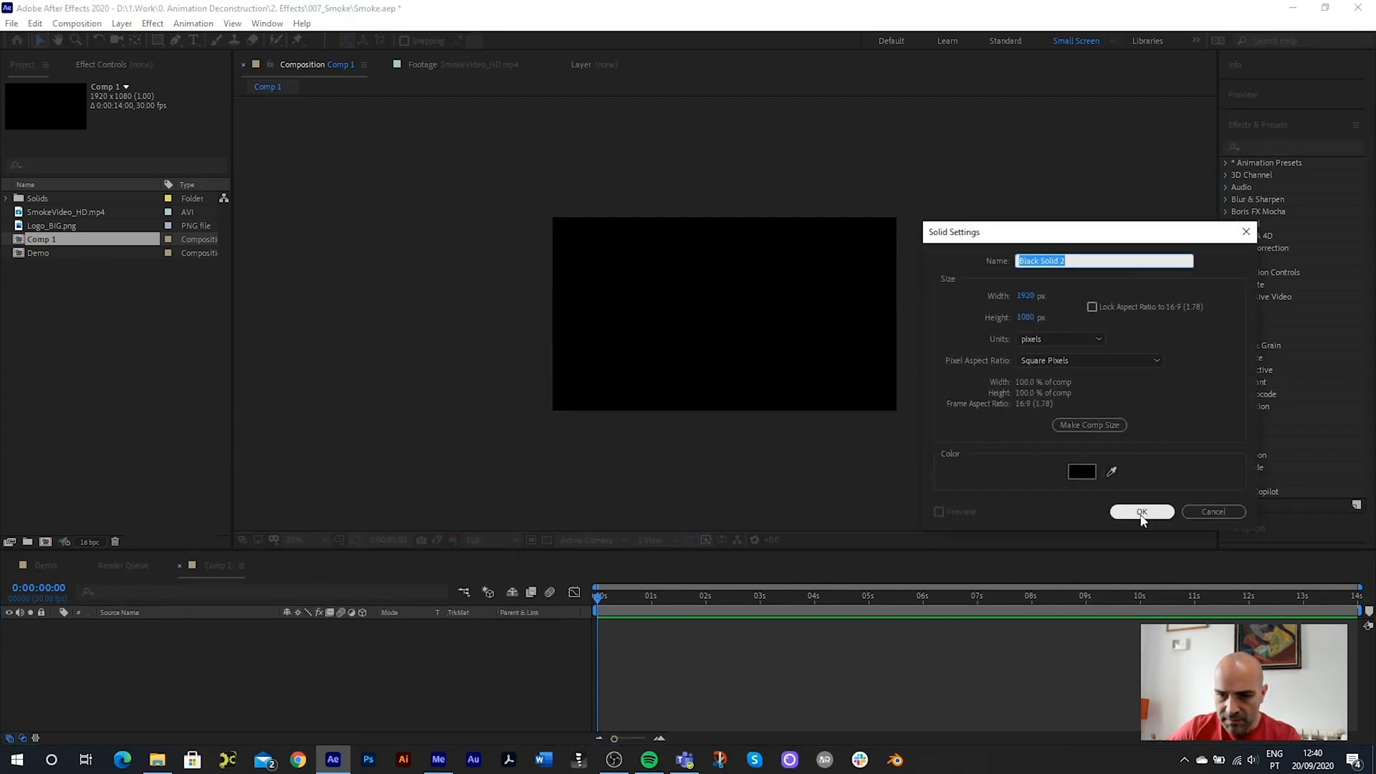
click(1141, 511)
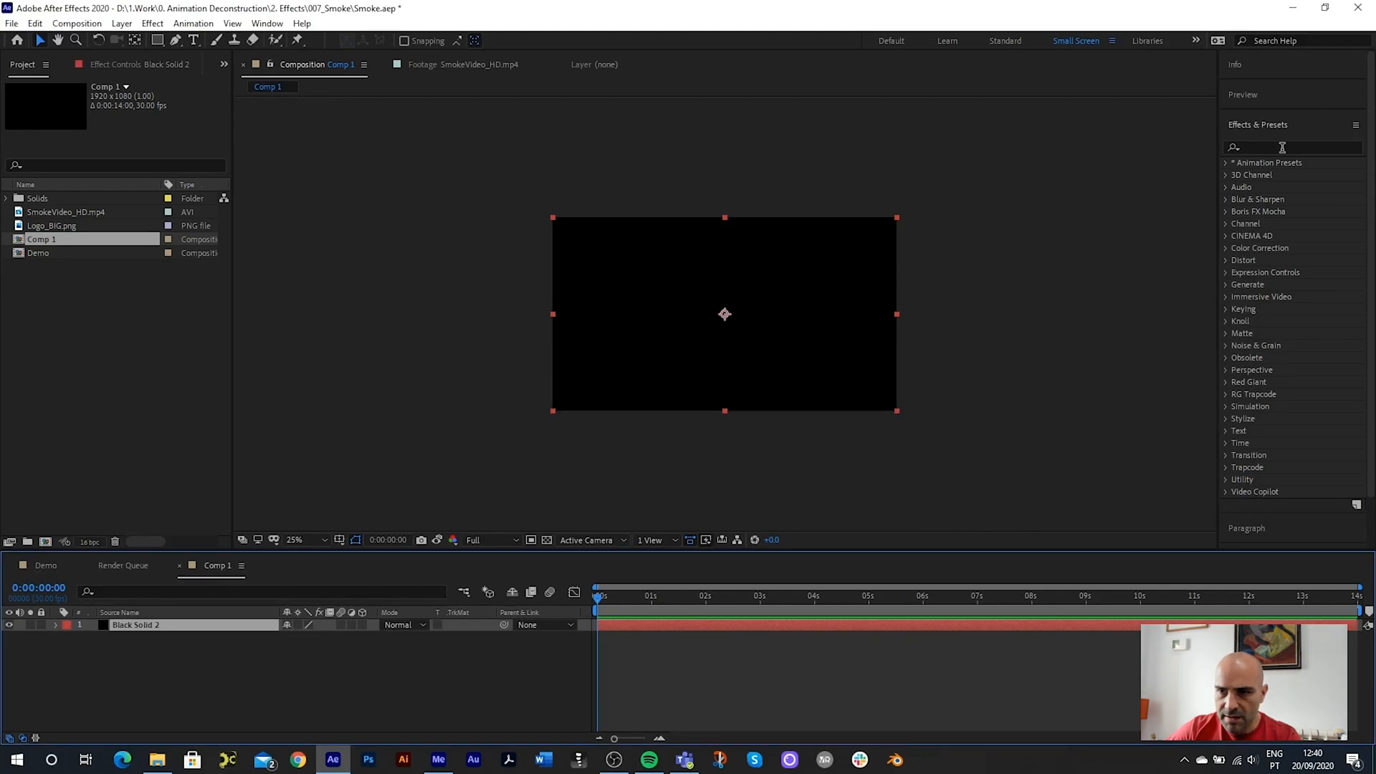
text(g)
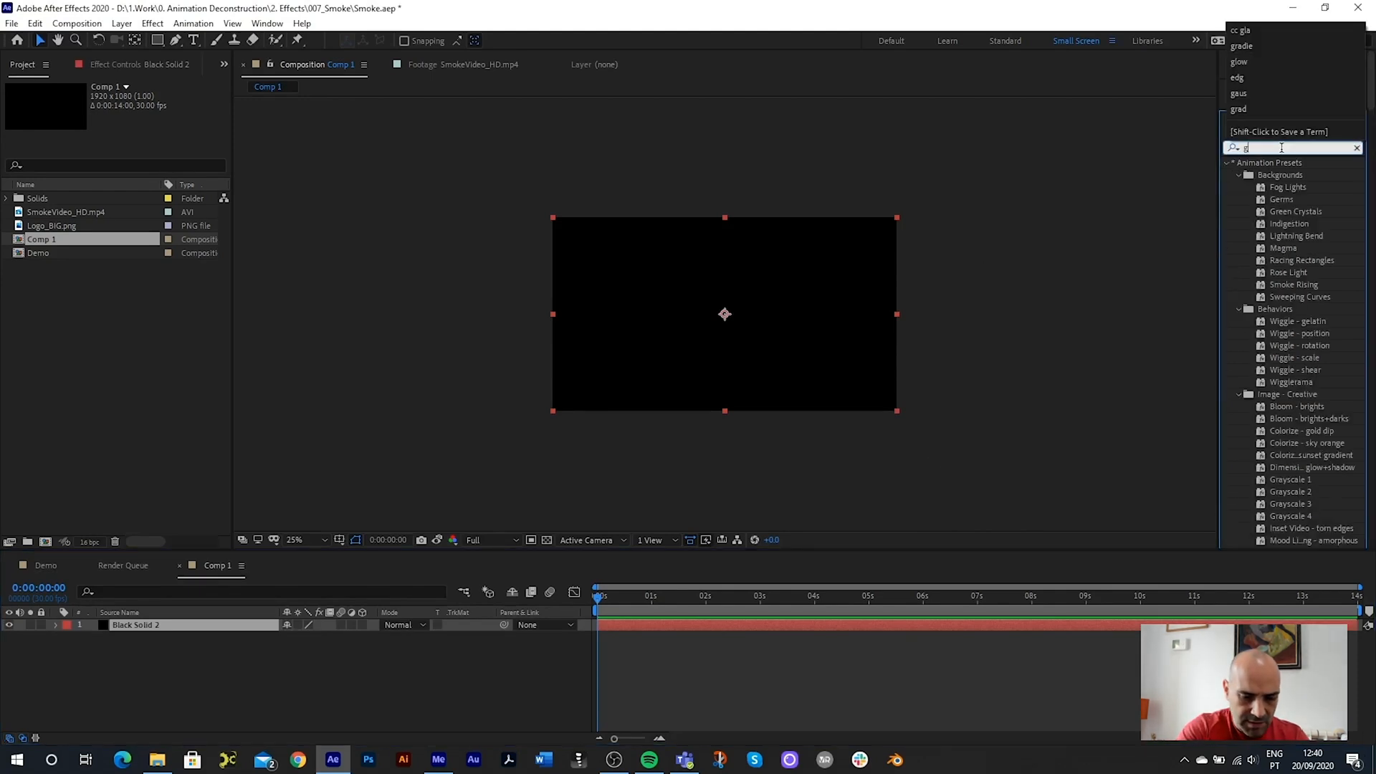
text(radi)
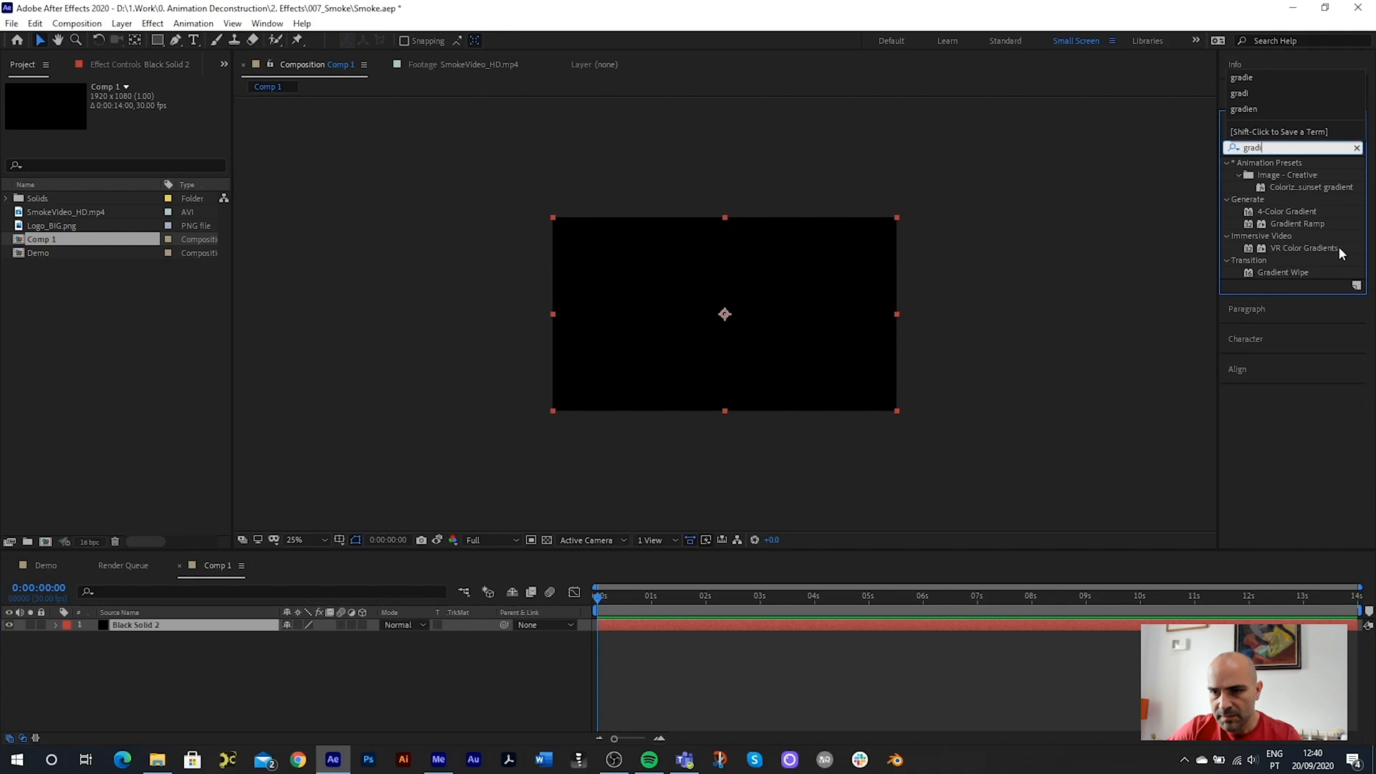
- Apply Gradient Ramp to the solid with Ramp Shape set to Radial Ramp
double_click(1298, 223)
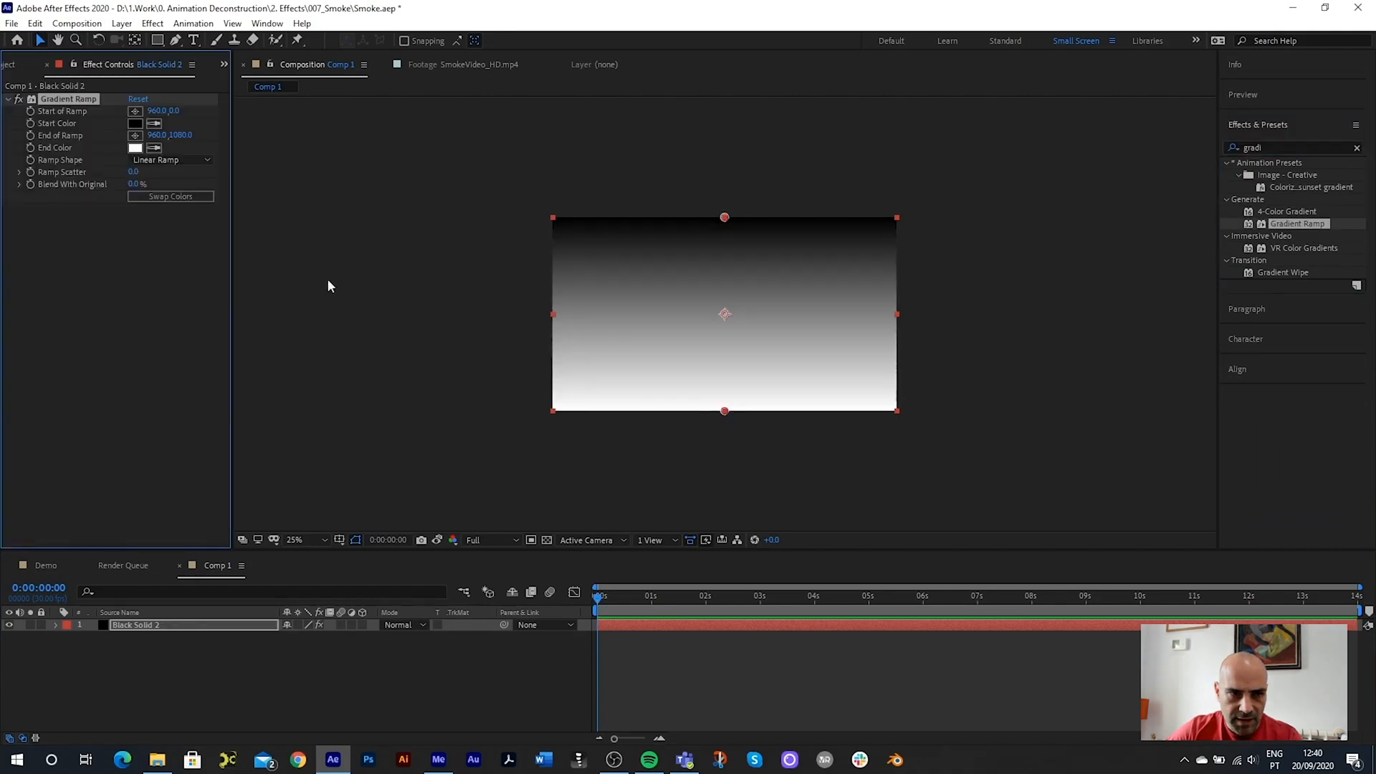
click(171, 160)
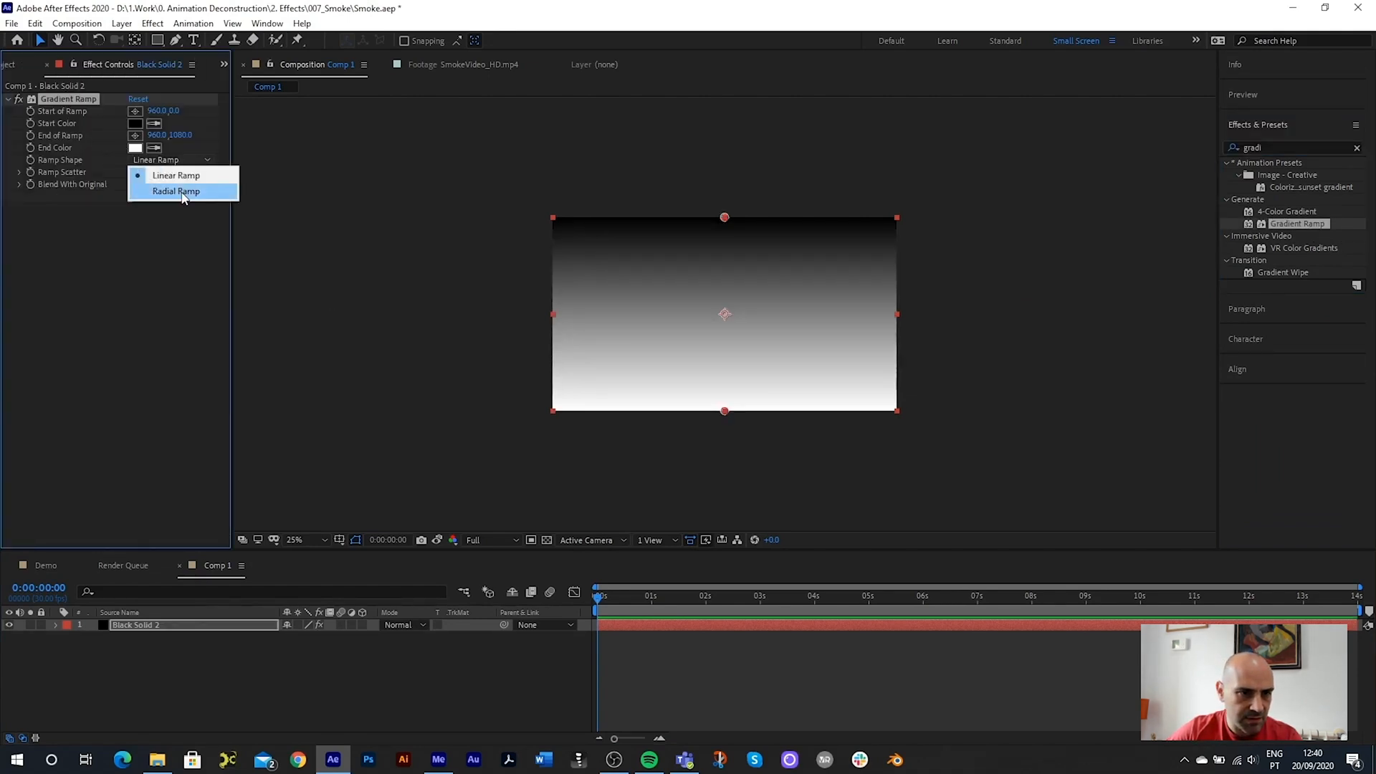
click(177, 191)
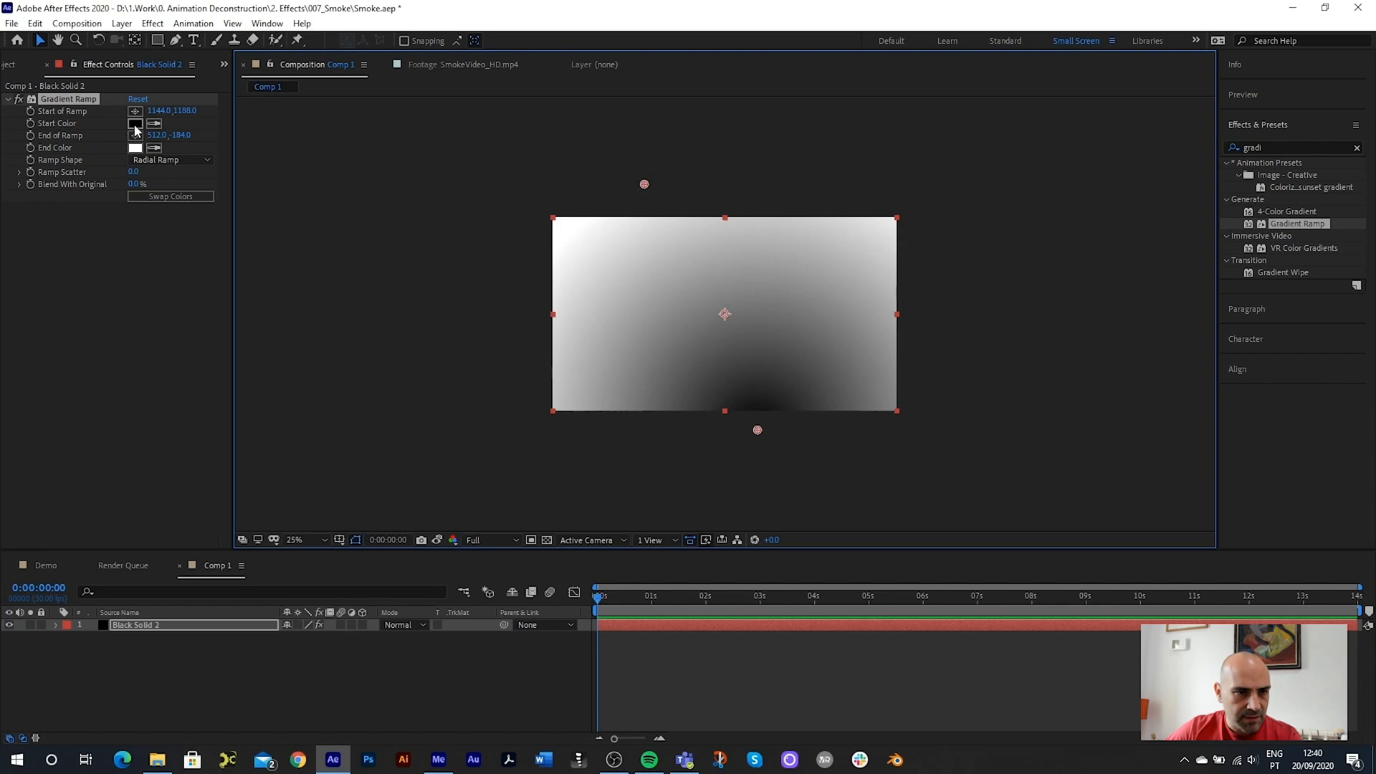
- Set the ramp's Start Color to near-black and End Color to navy 00121F
click(135, 122)
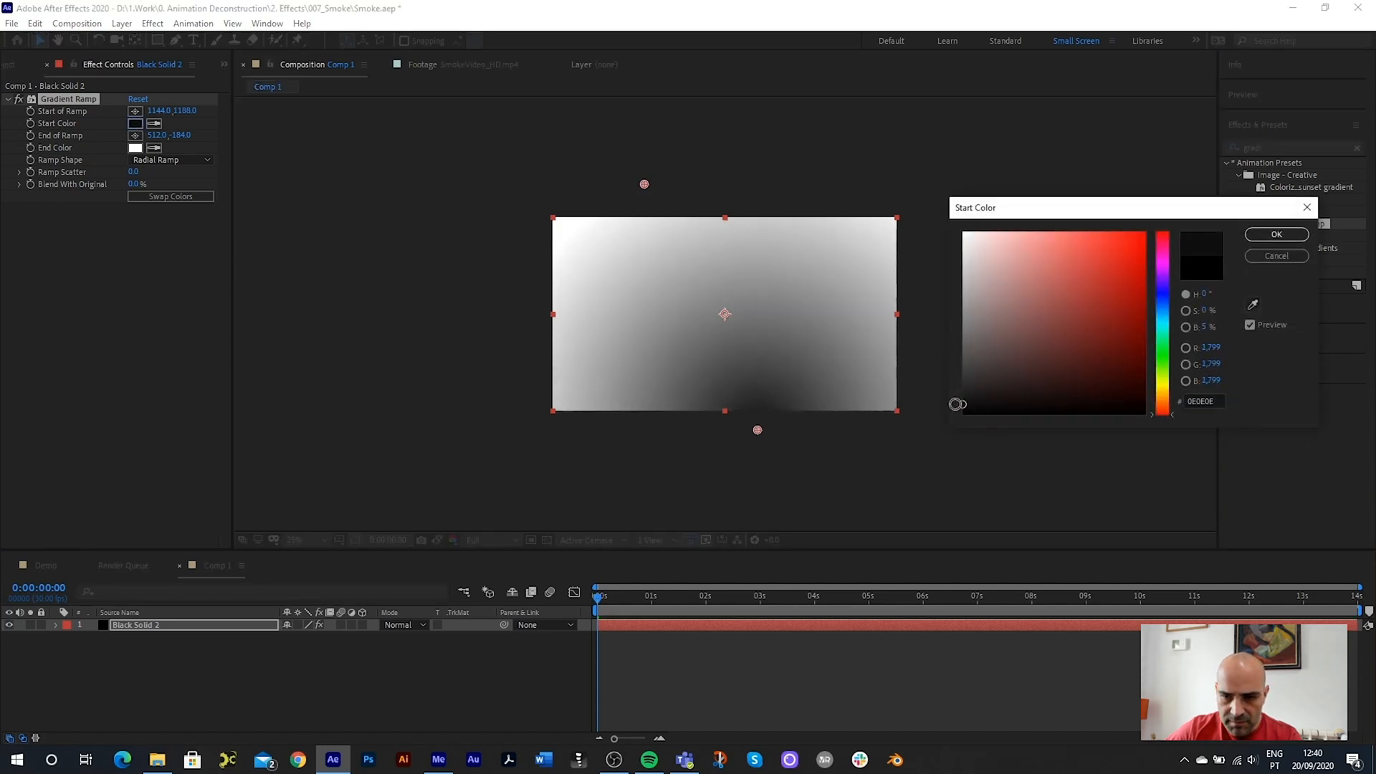
click(1275, 234)
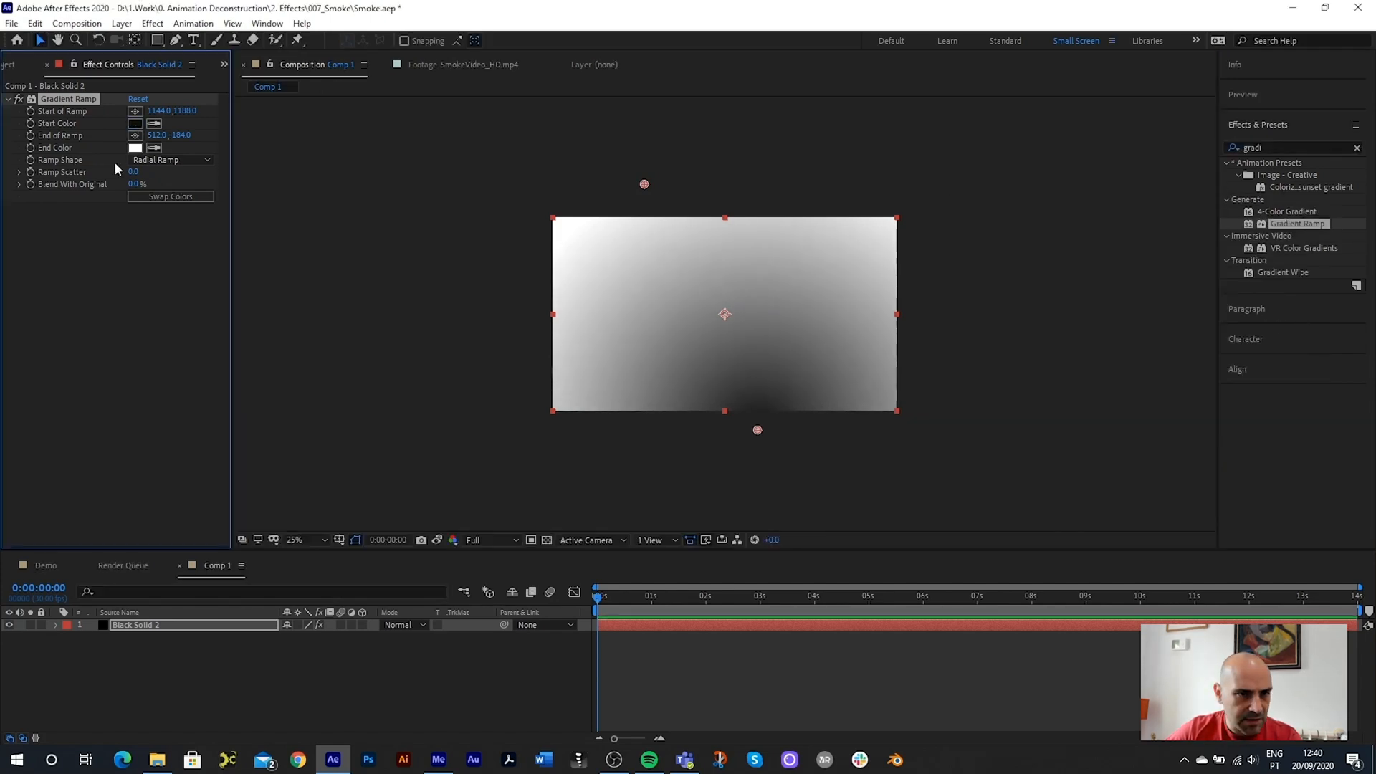
click(135, 147)
text(00121F)
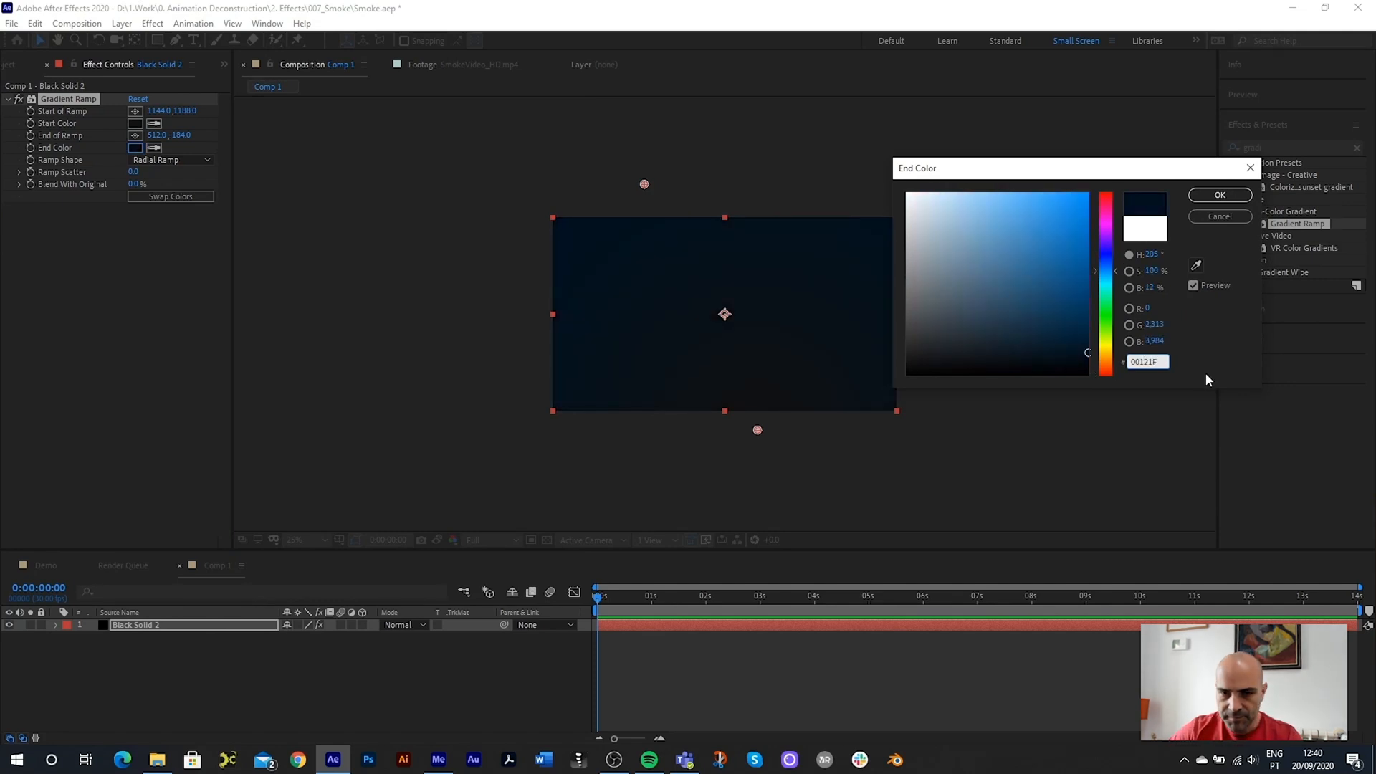
click(1219, 195)
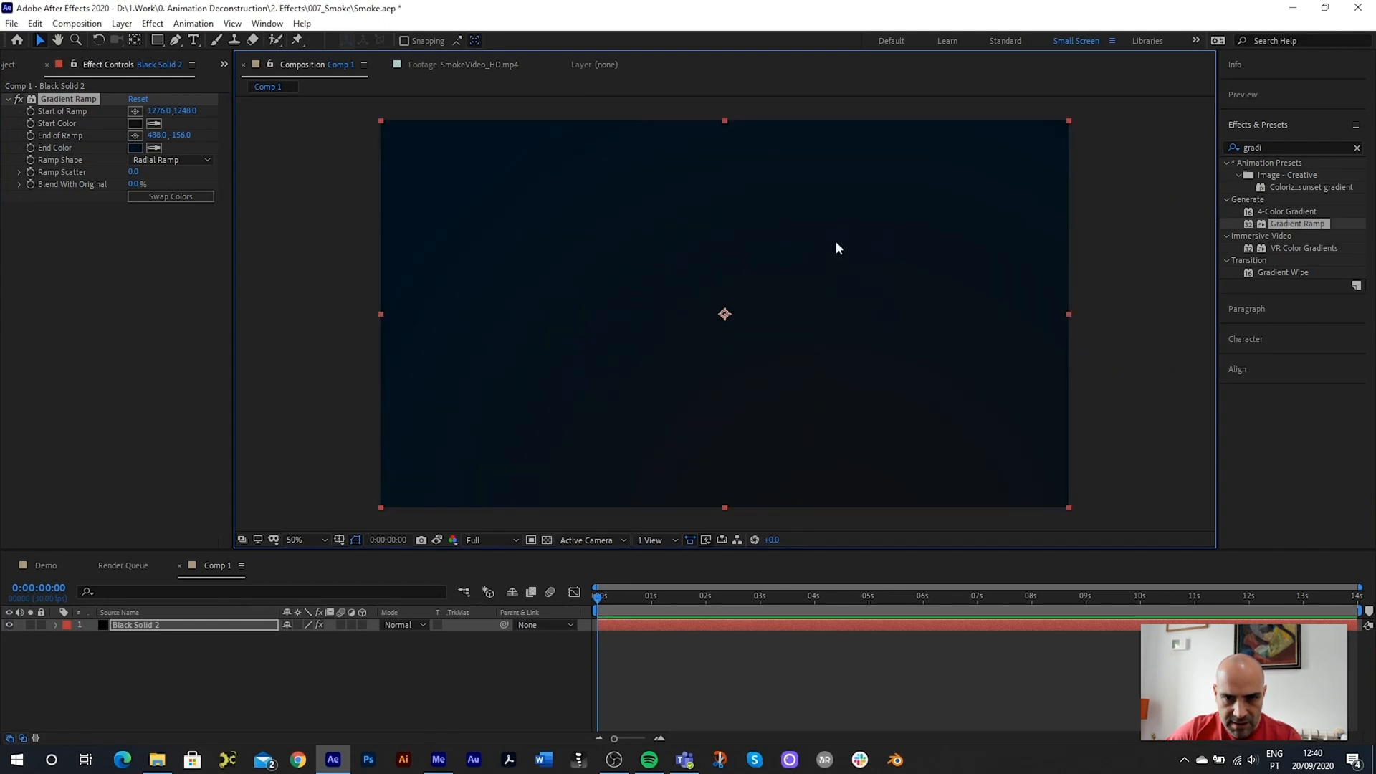
mouse_move(576, 413)
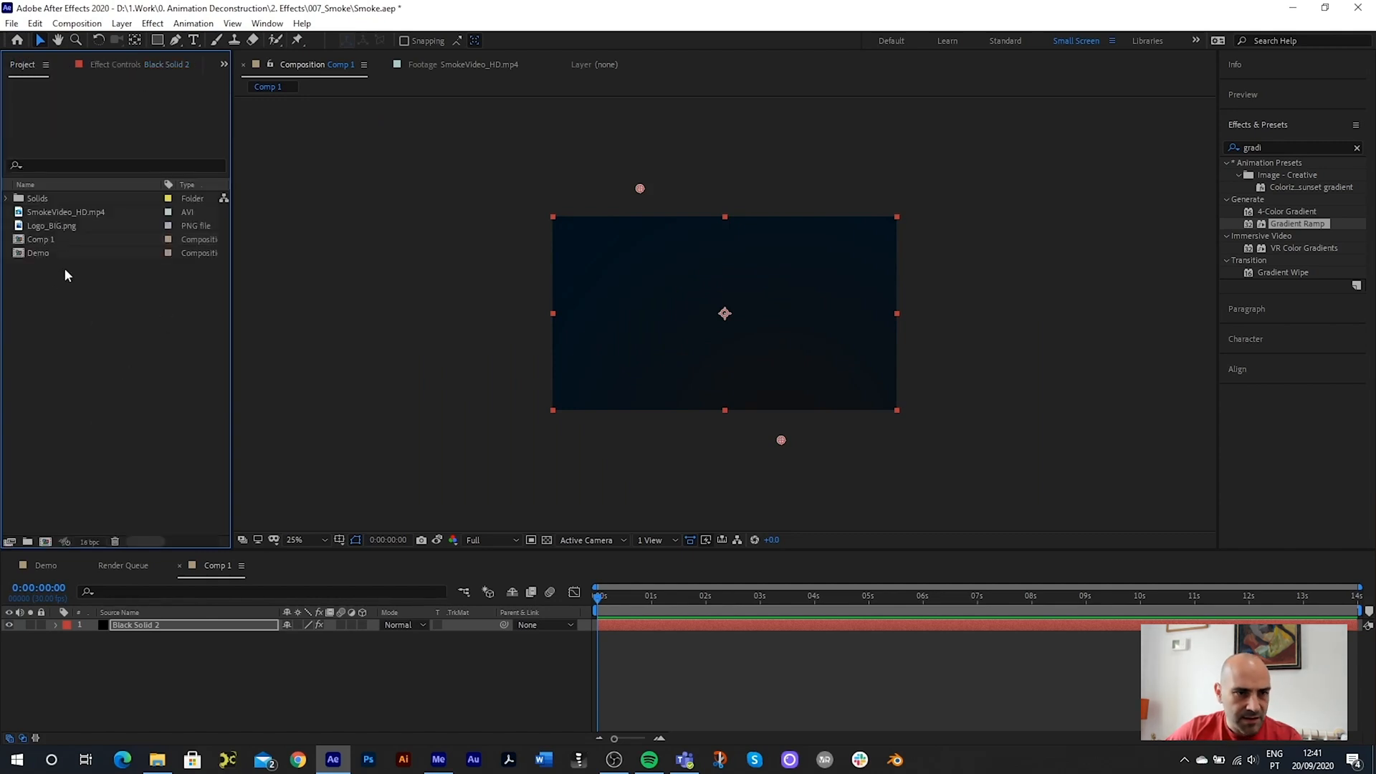
- Add SmokeVideo_HD.mp4 above the gradient and set its blend mode to Screen
click(66, 211)
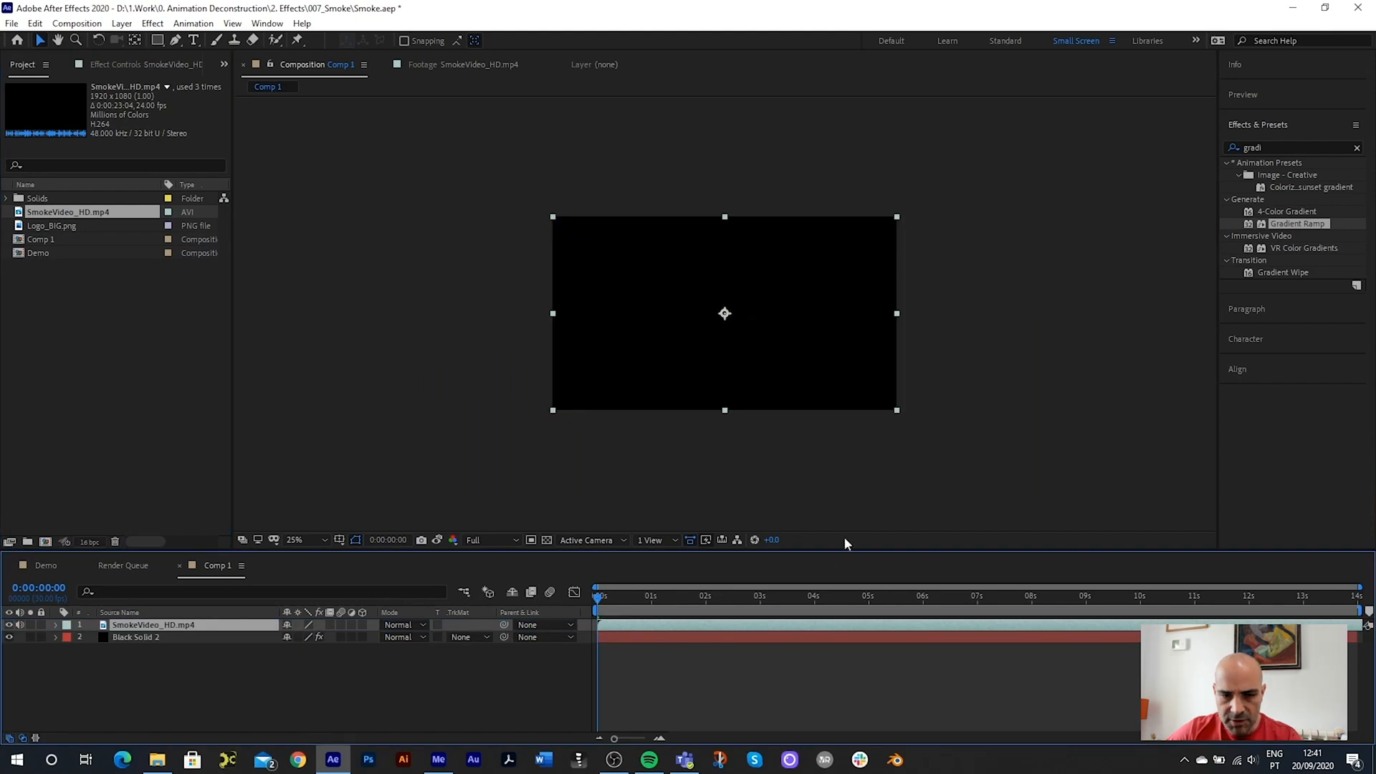
click(794, 595)
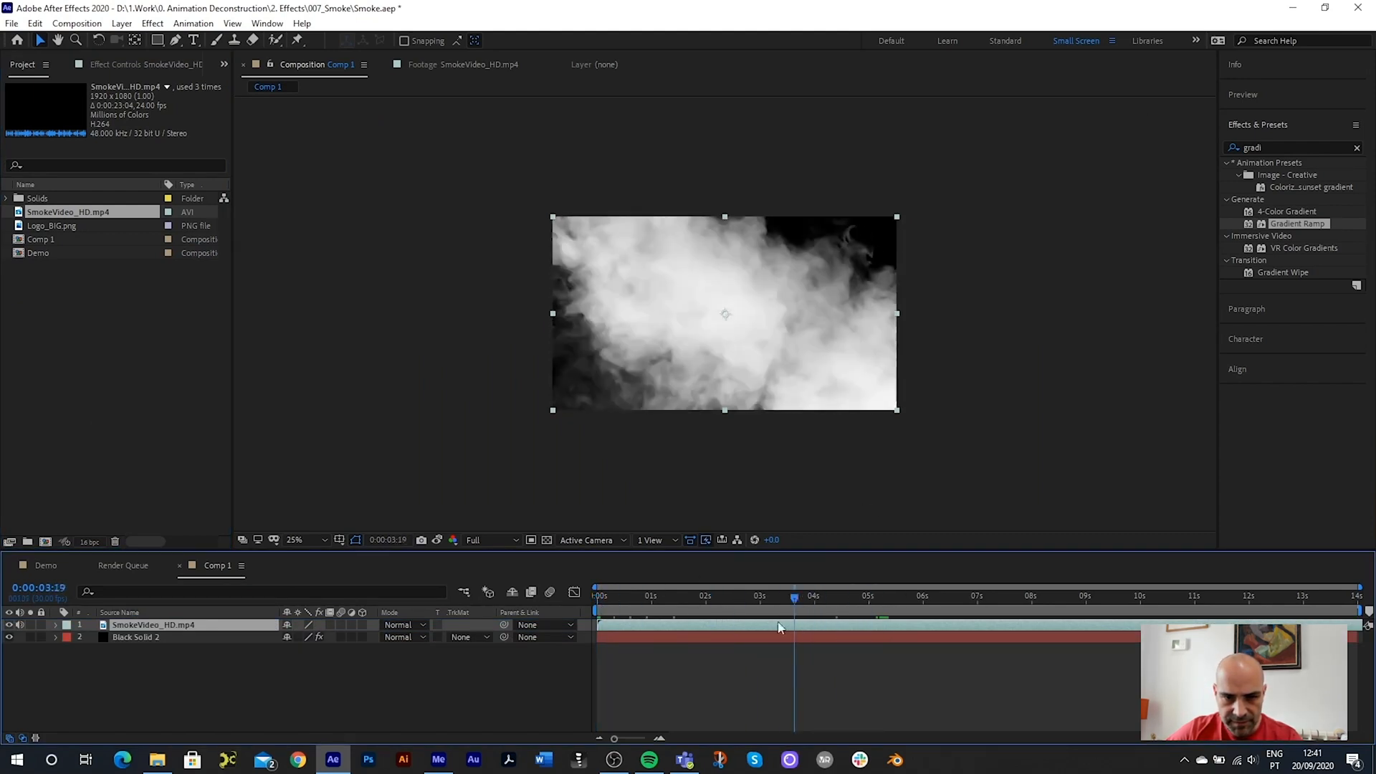
click(402, 624)
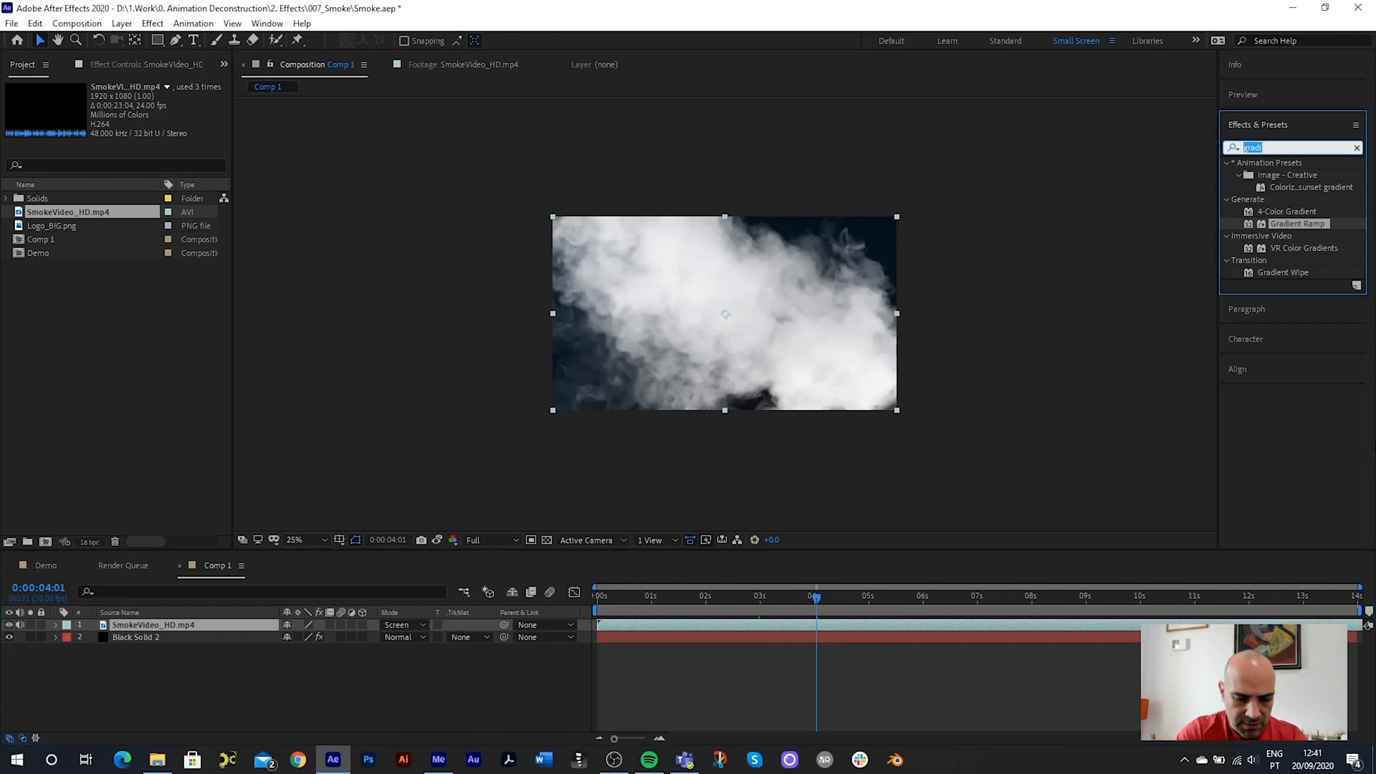
- Apply CC Toner to the smoke with a 407FD6 blue midtones colour
text(cc ton)
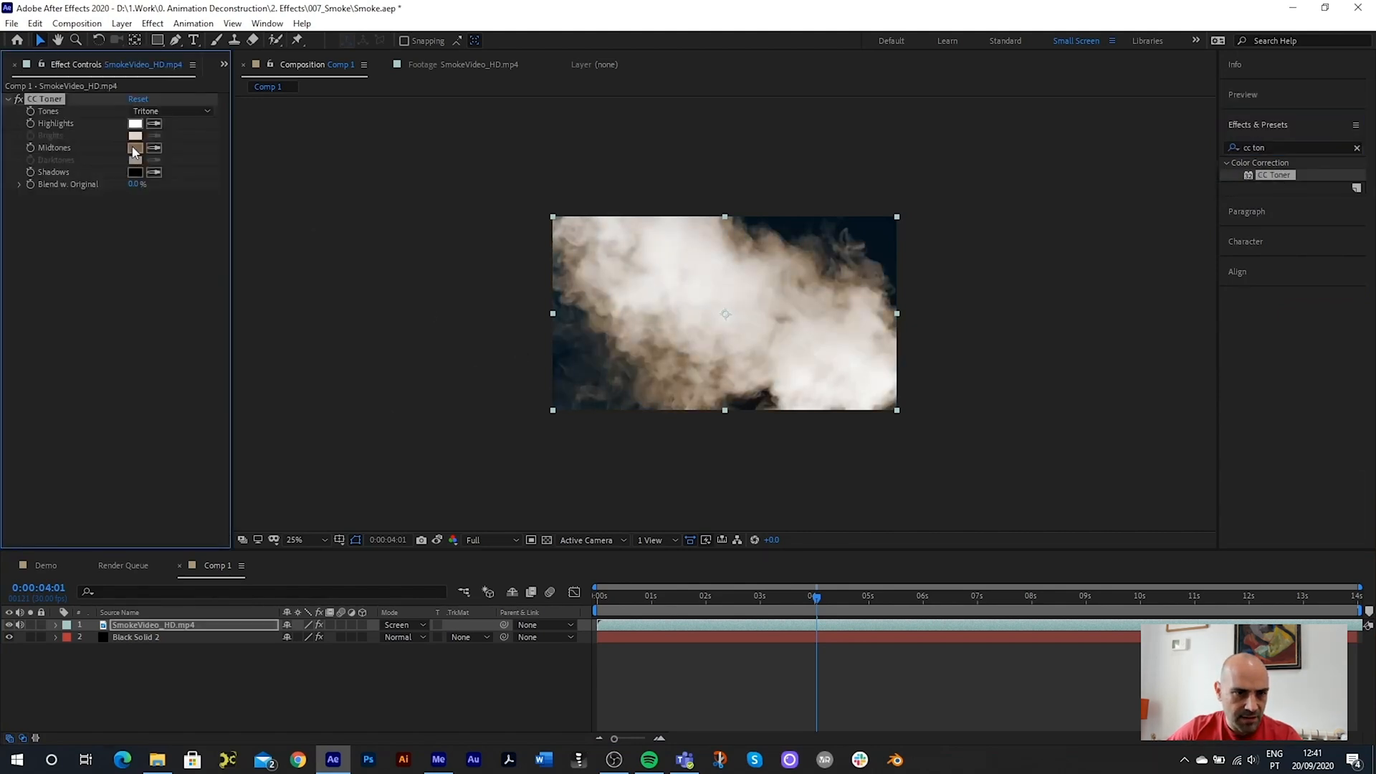
click(137, 147)
text(407)
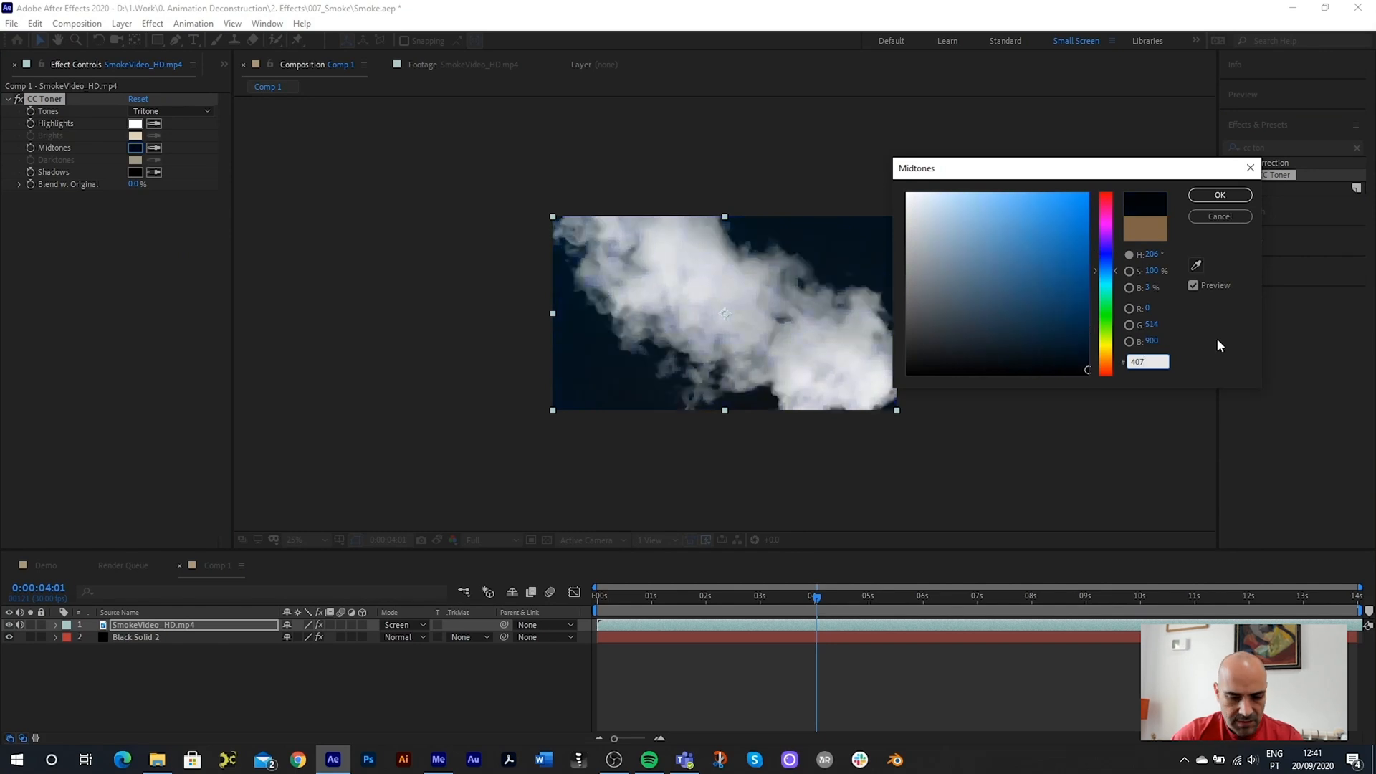
click(1033, 221)
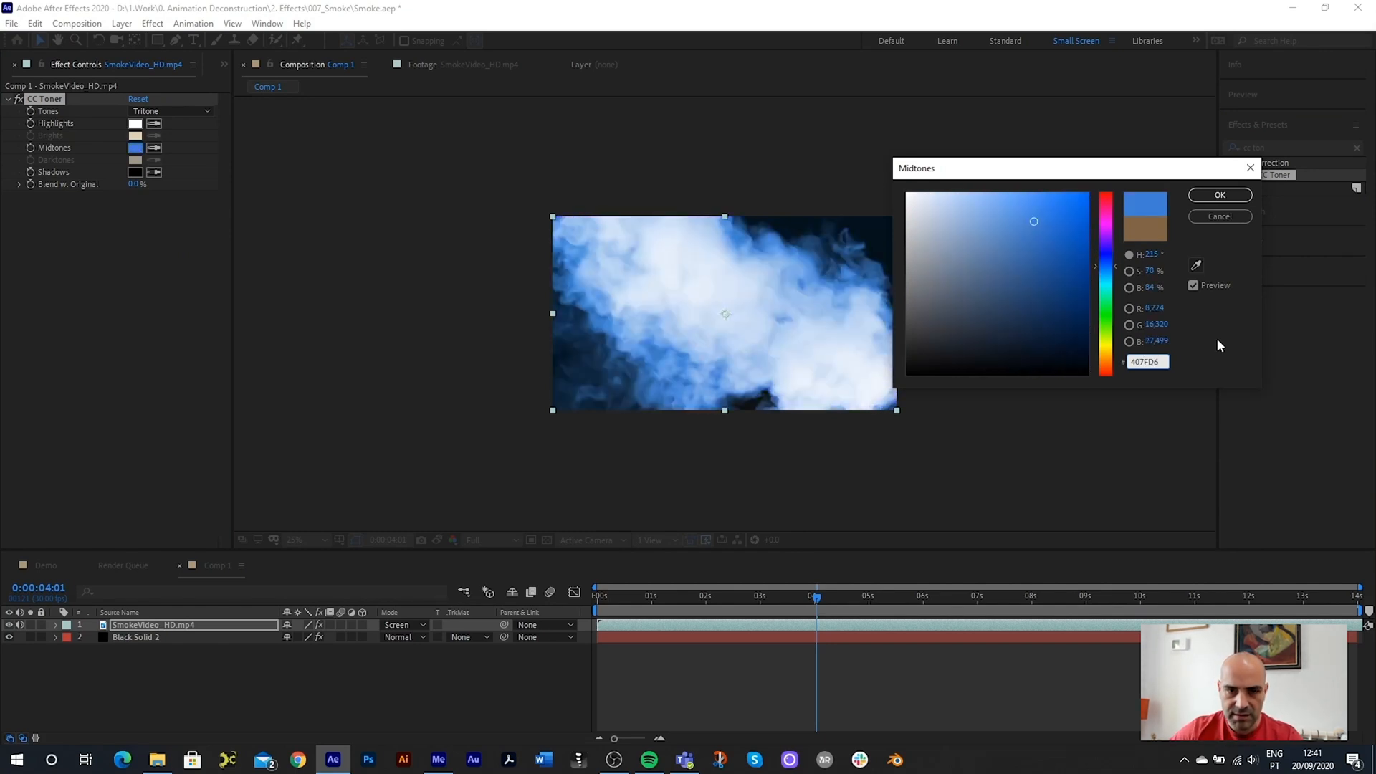
click(1218, 195)
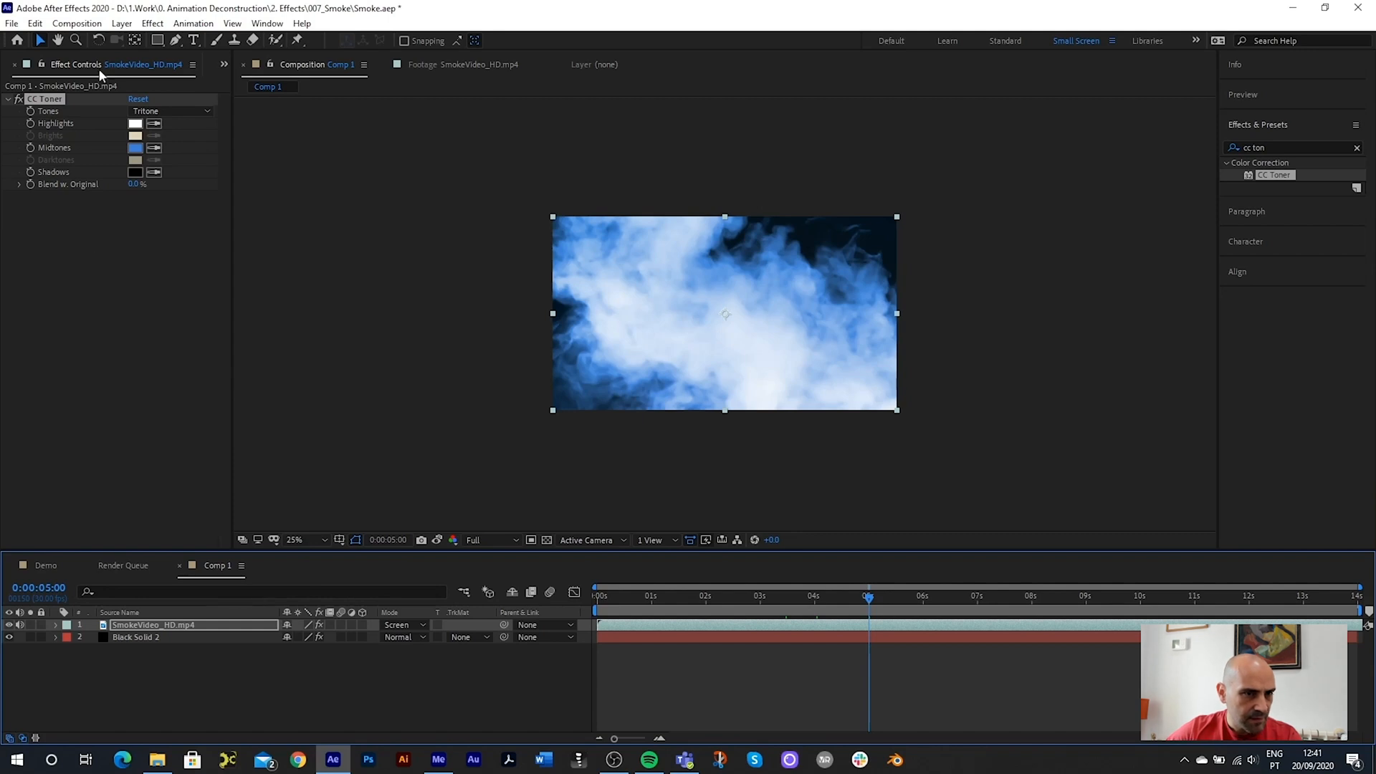
click(23, 64)
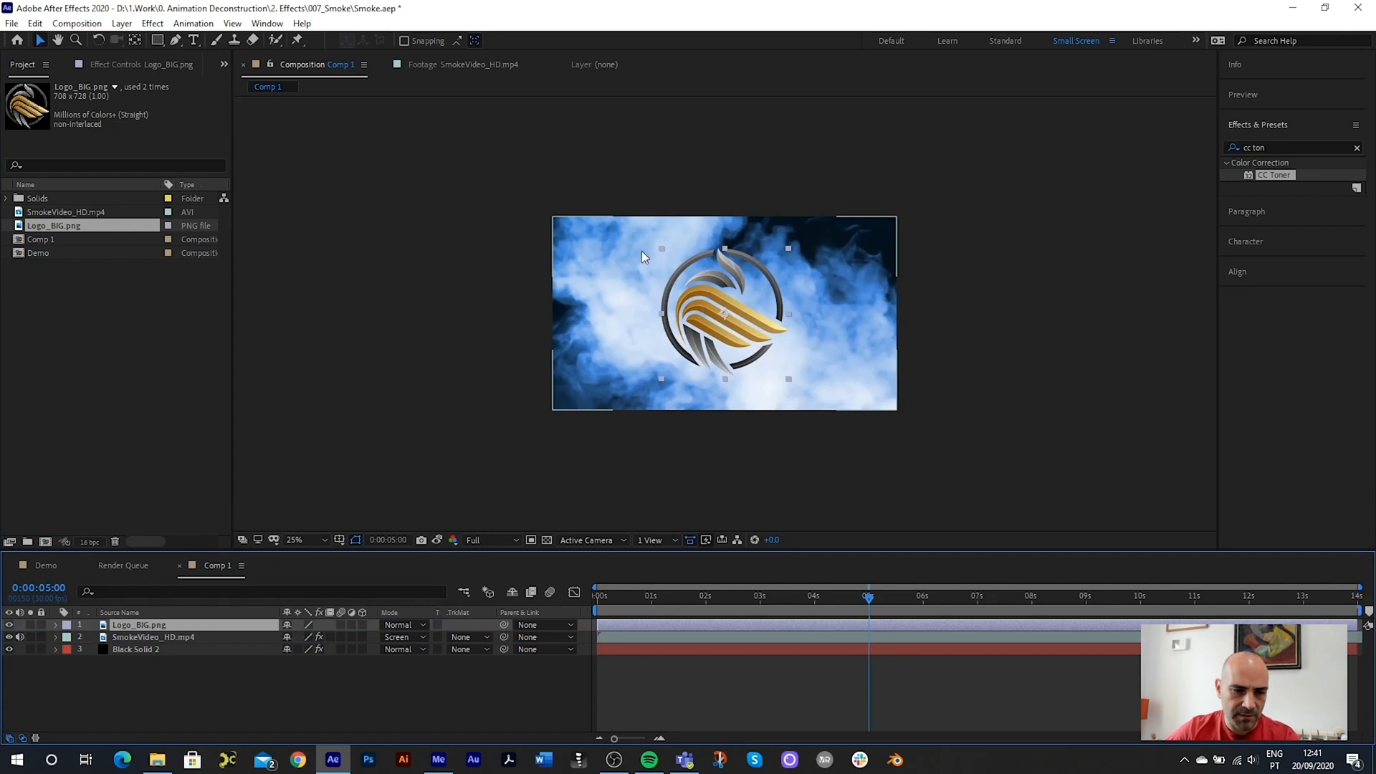
mouse_move(636, 329)
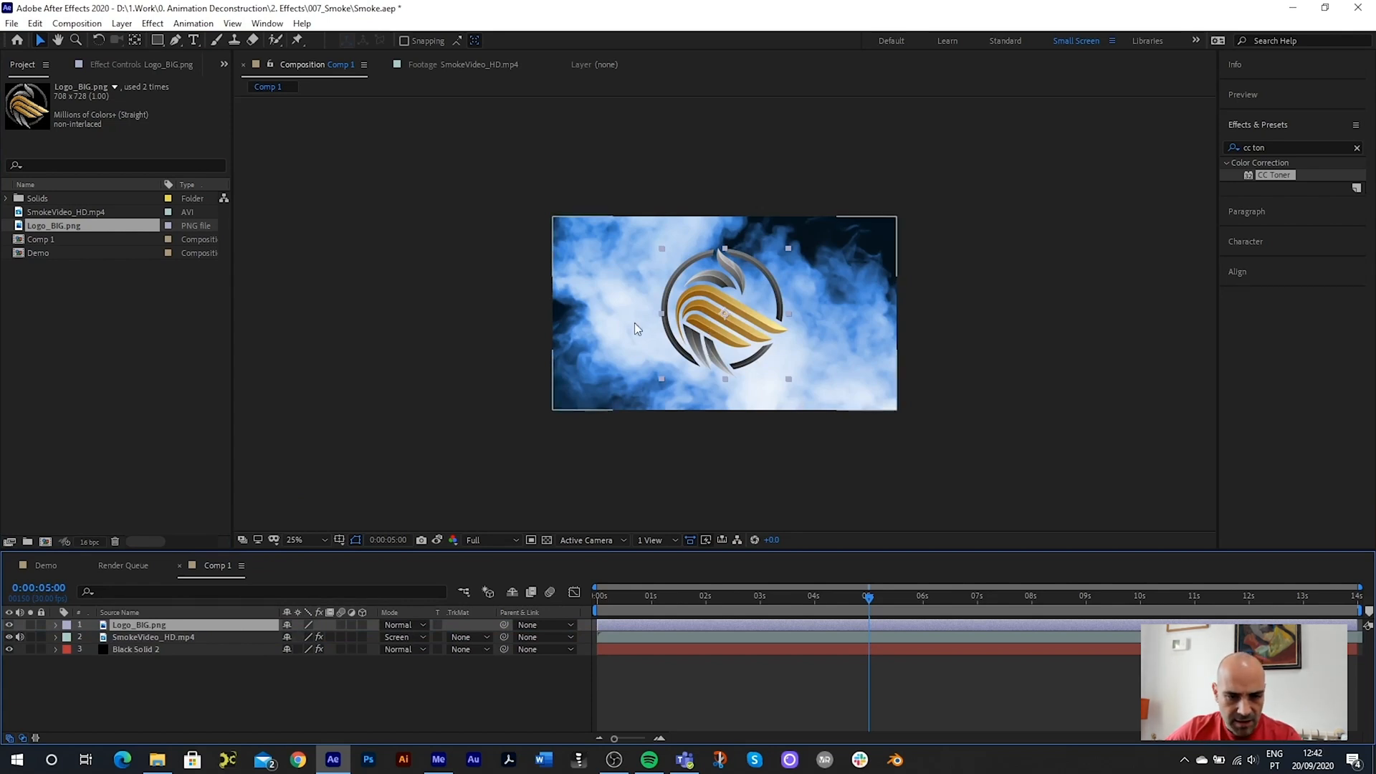
- Scrub Comp 1 around two and four seconds to preview the logo over the smoke
click(669, 596)
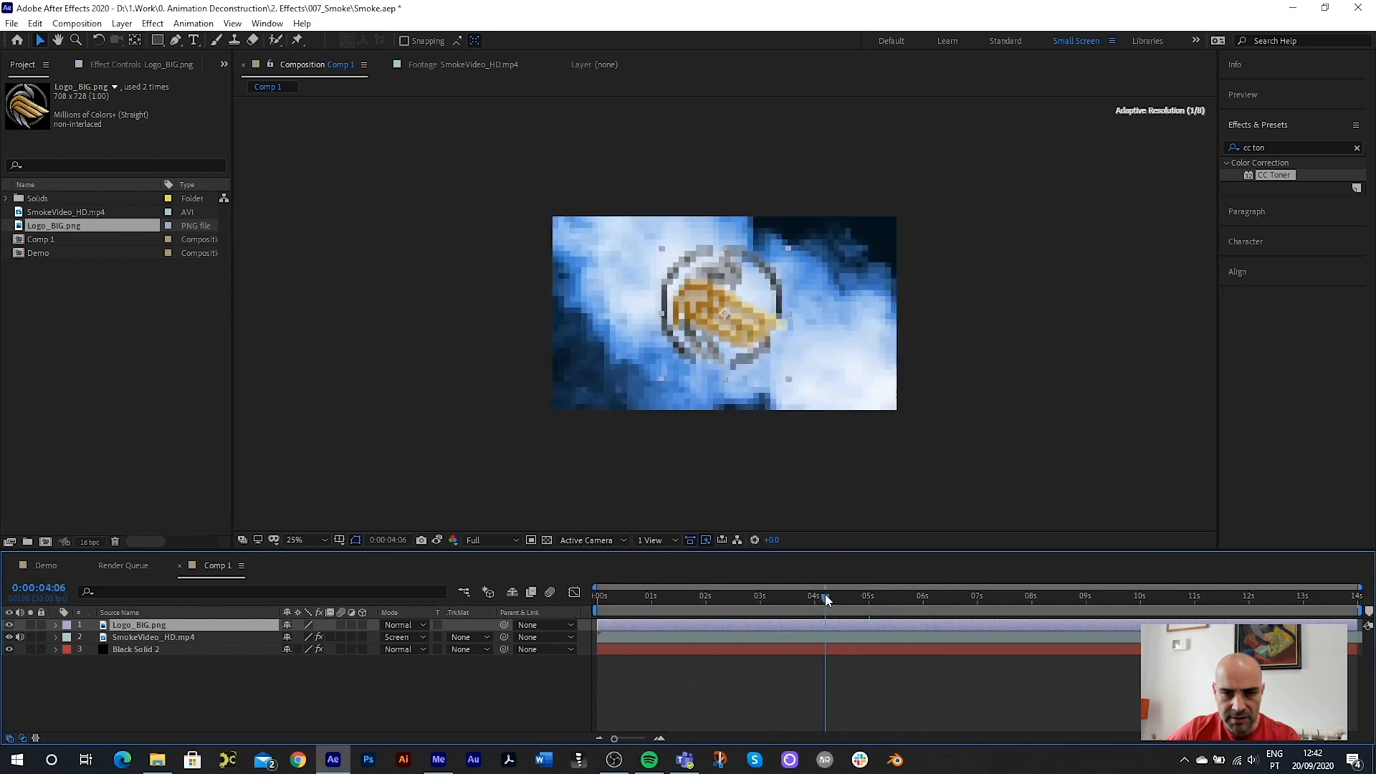
click(709, 595)
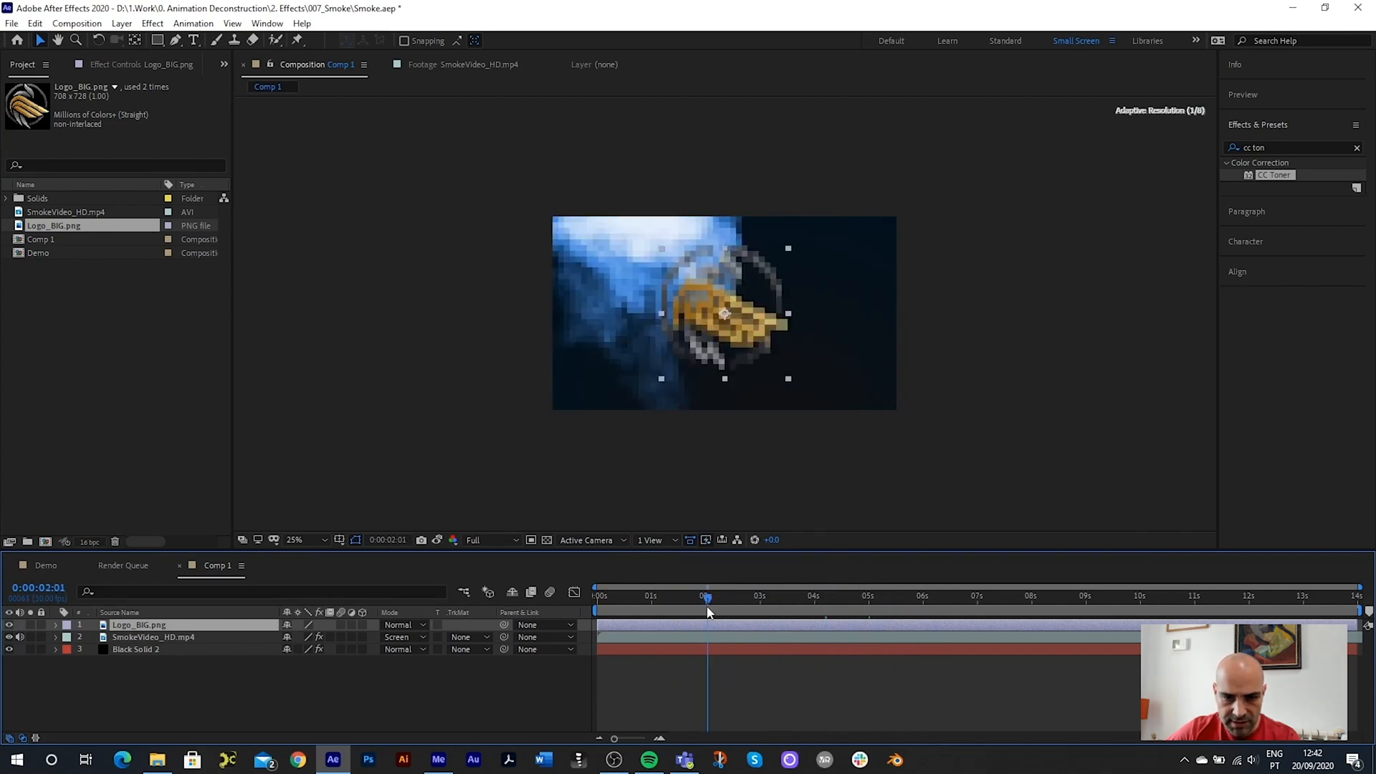
click(889, 596)
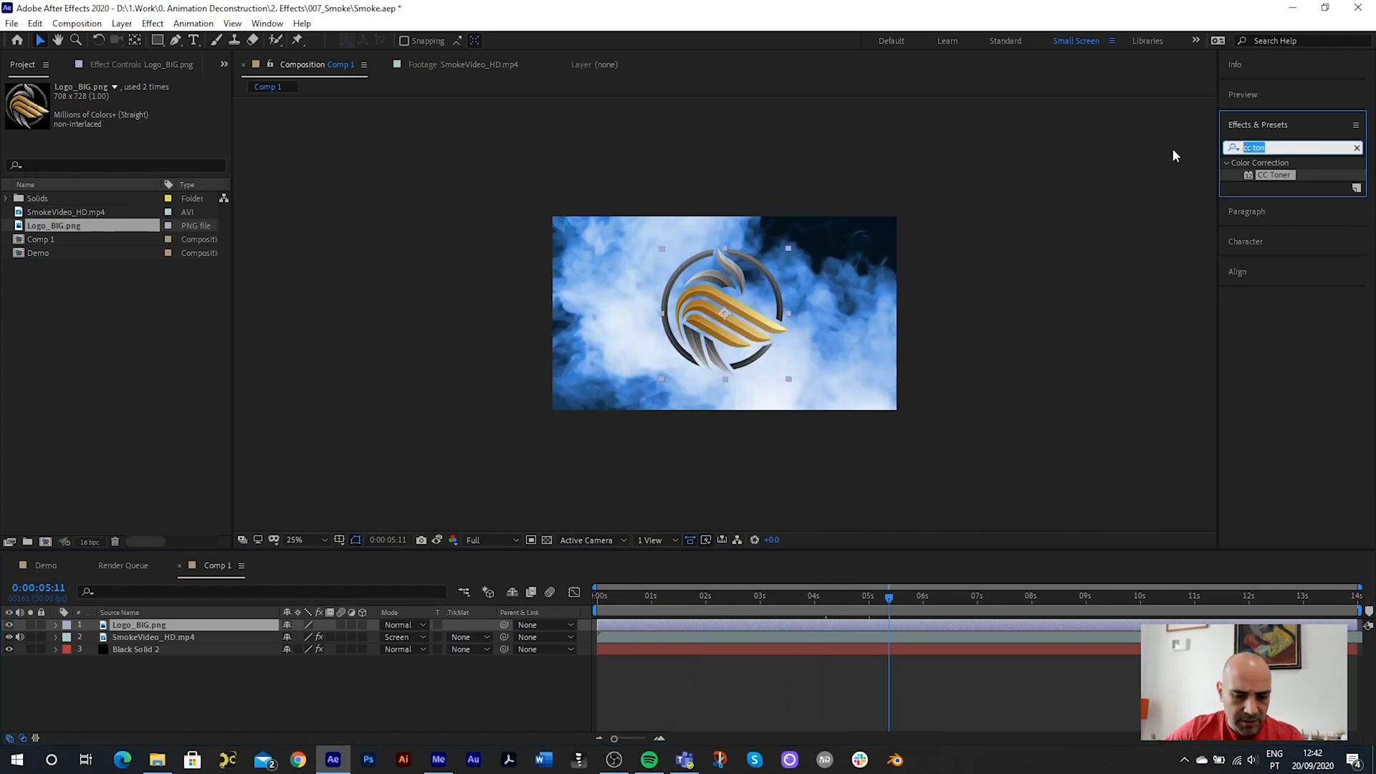
- Apply Glow to the logo and switch Glow Colors to A & B Colors
text(glow)
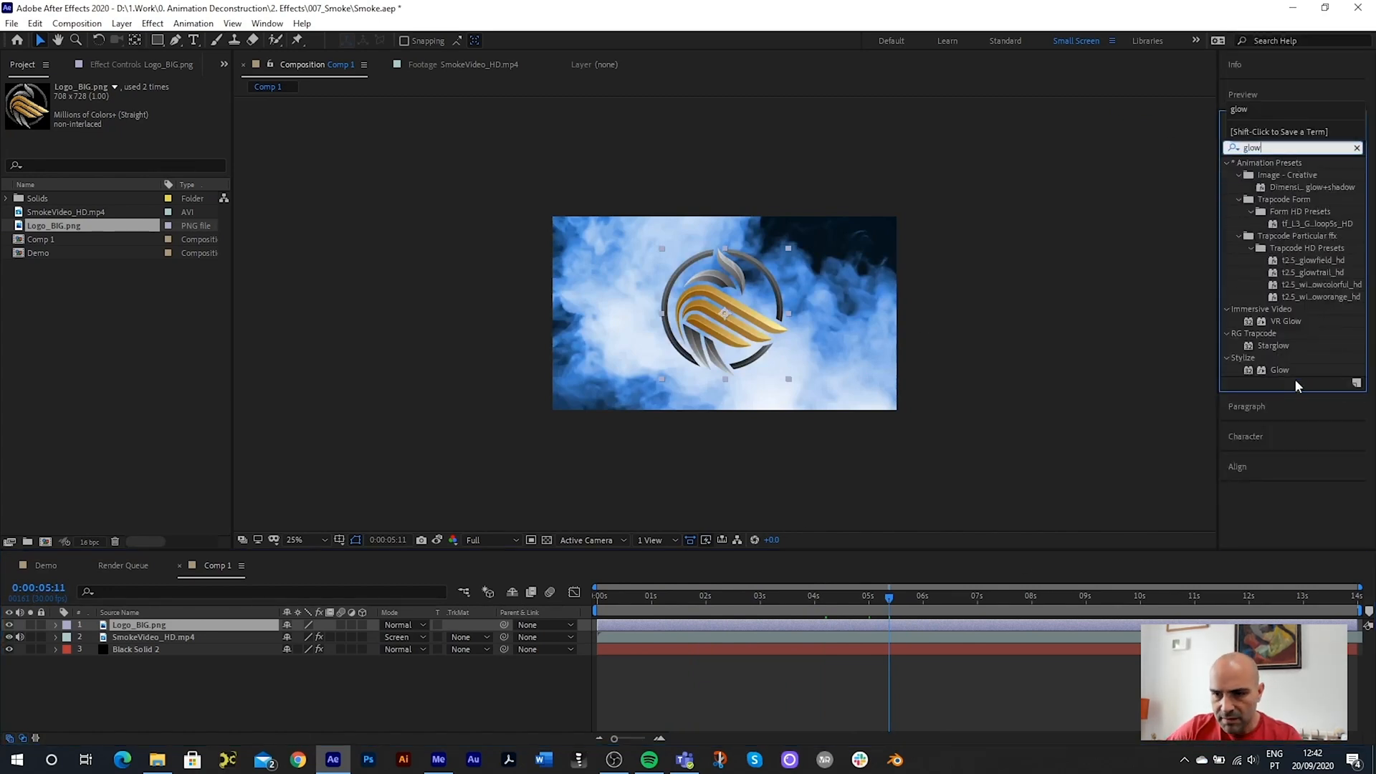
double_click(1280, 370)
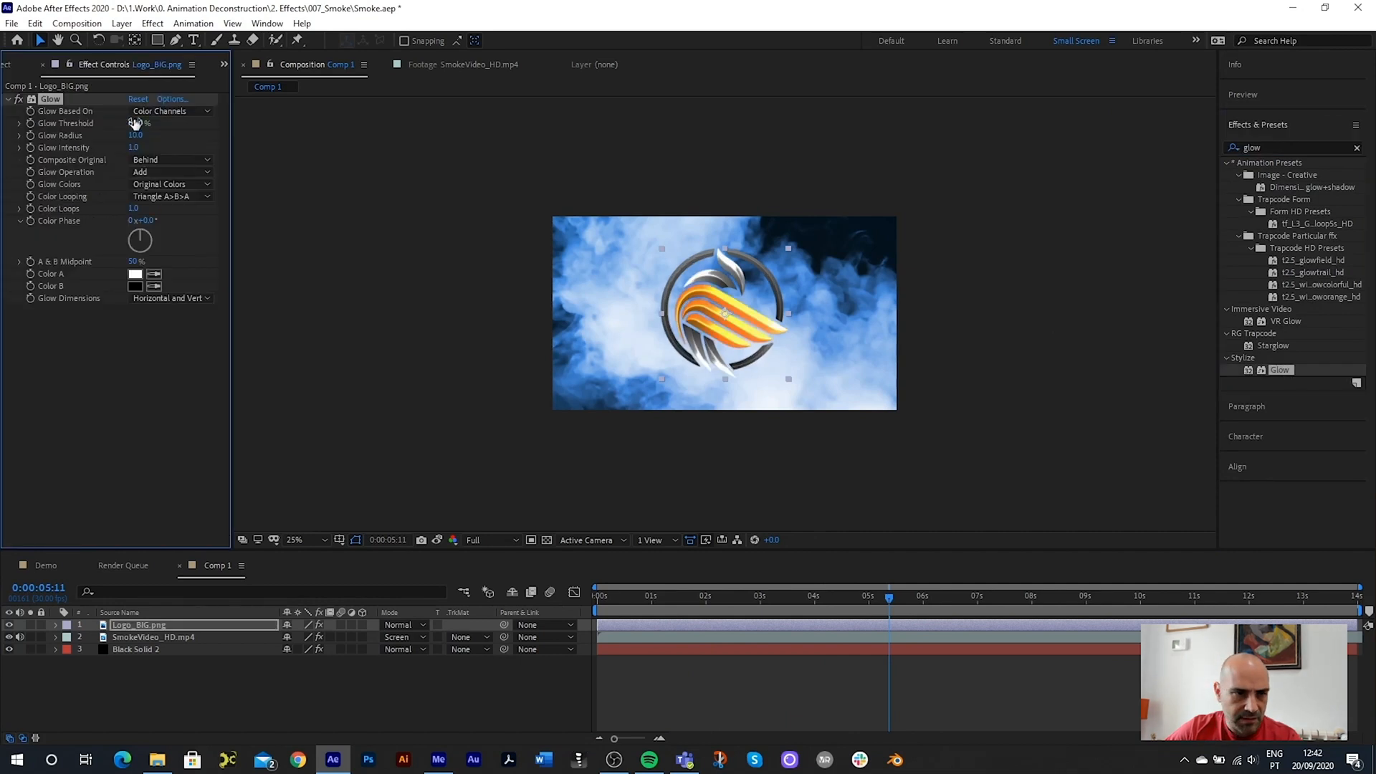
click(141, 122)
text(100)
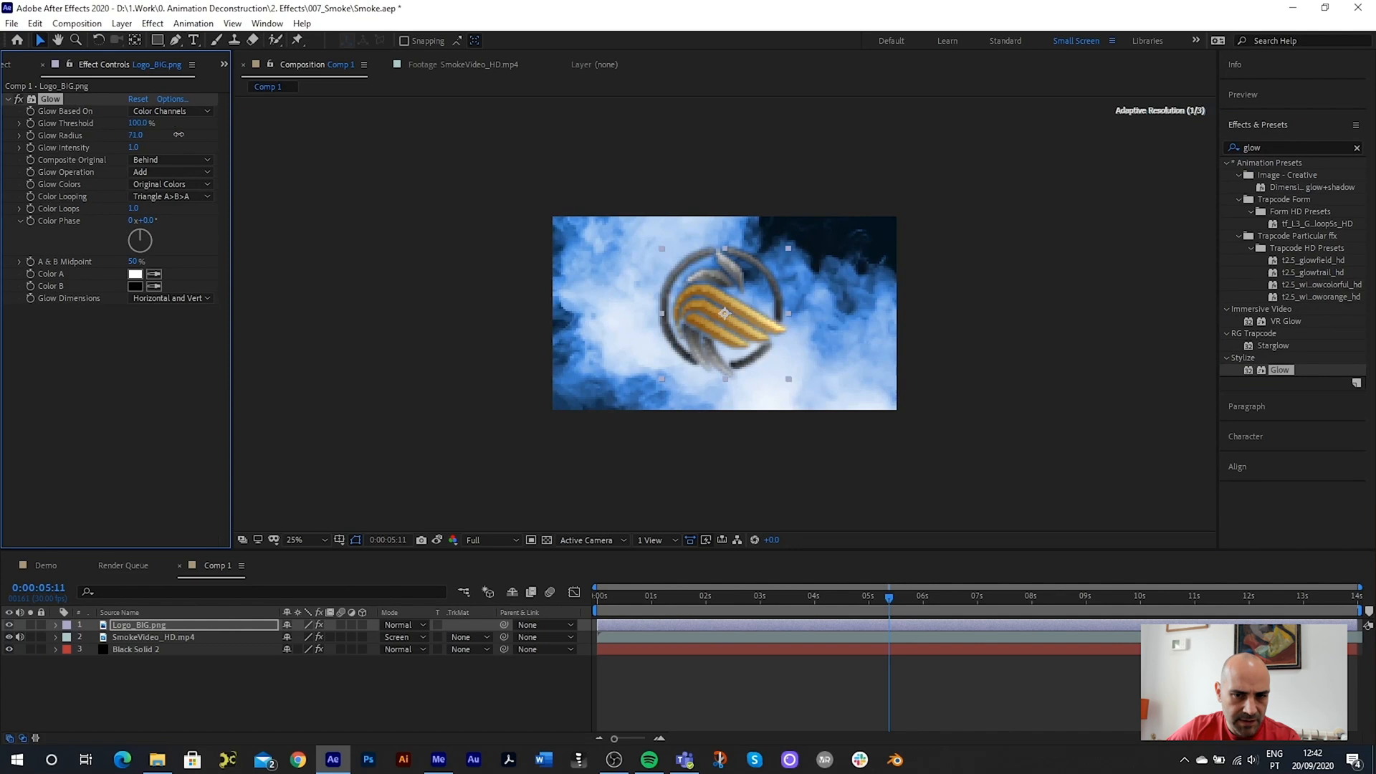
drag(136, 133, 136, 134)
text(20)
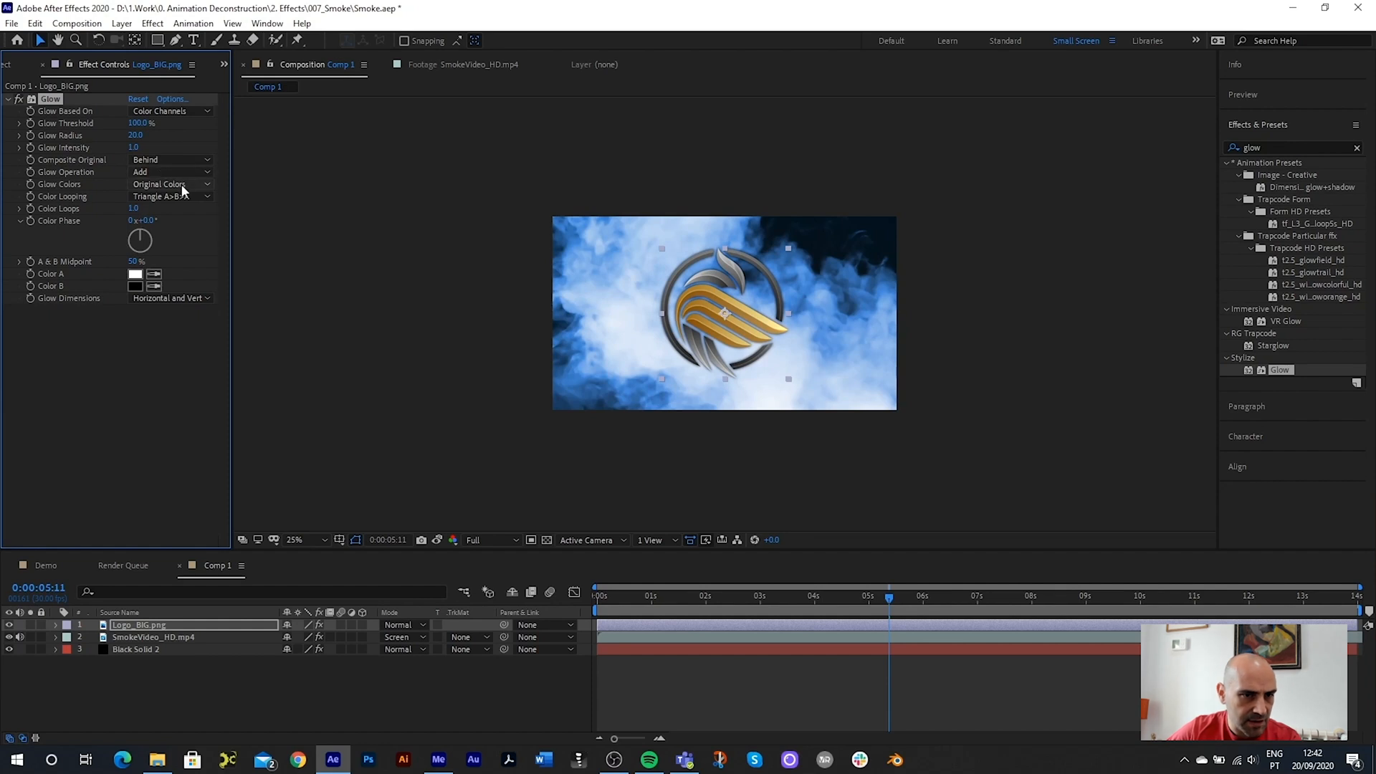
click(171, 184)
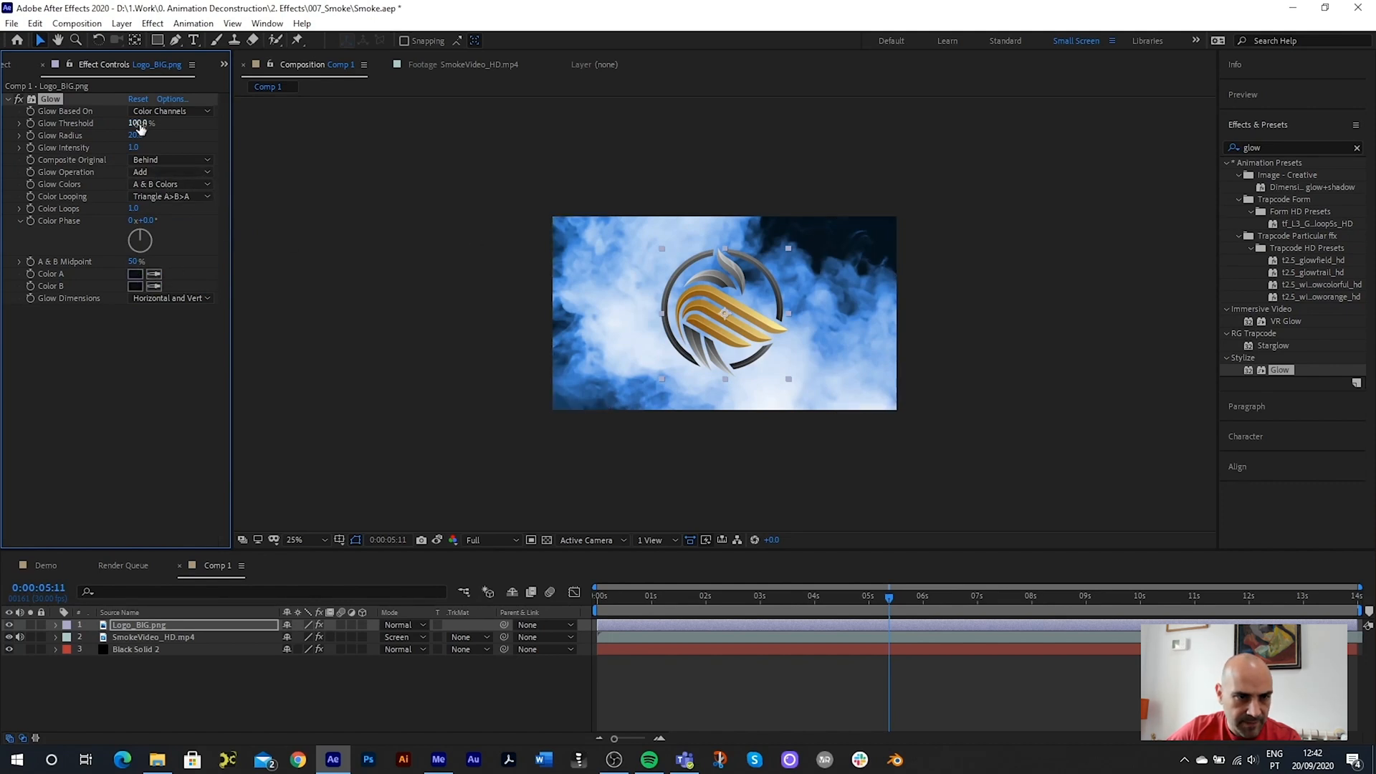
- Tune the glow to a 40.4% threshold and a radius of 32
drag(136, 136, 158, 135)
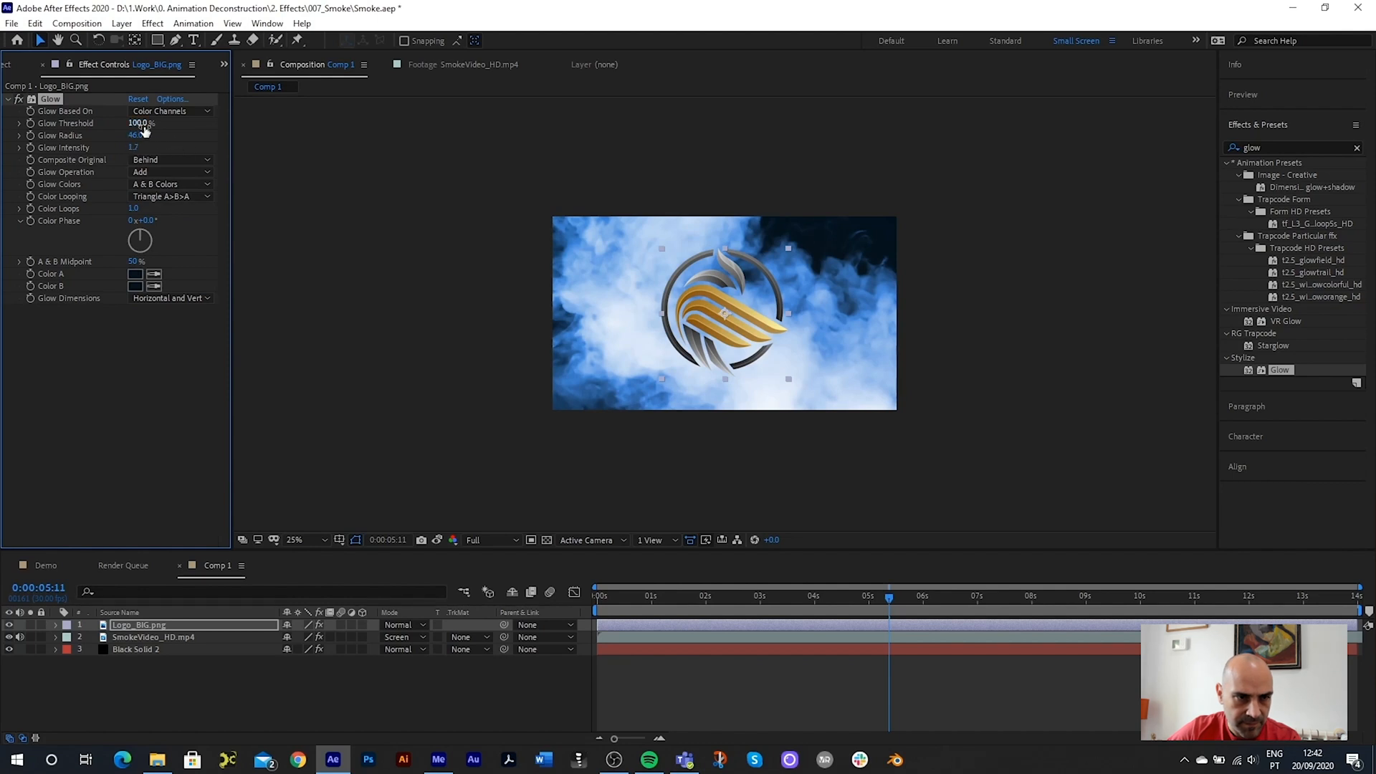
drag(138, 122, 106, 122)
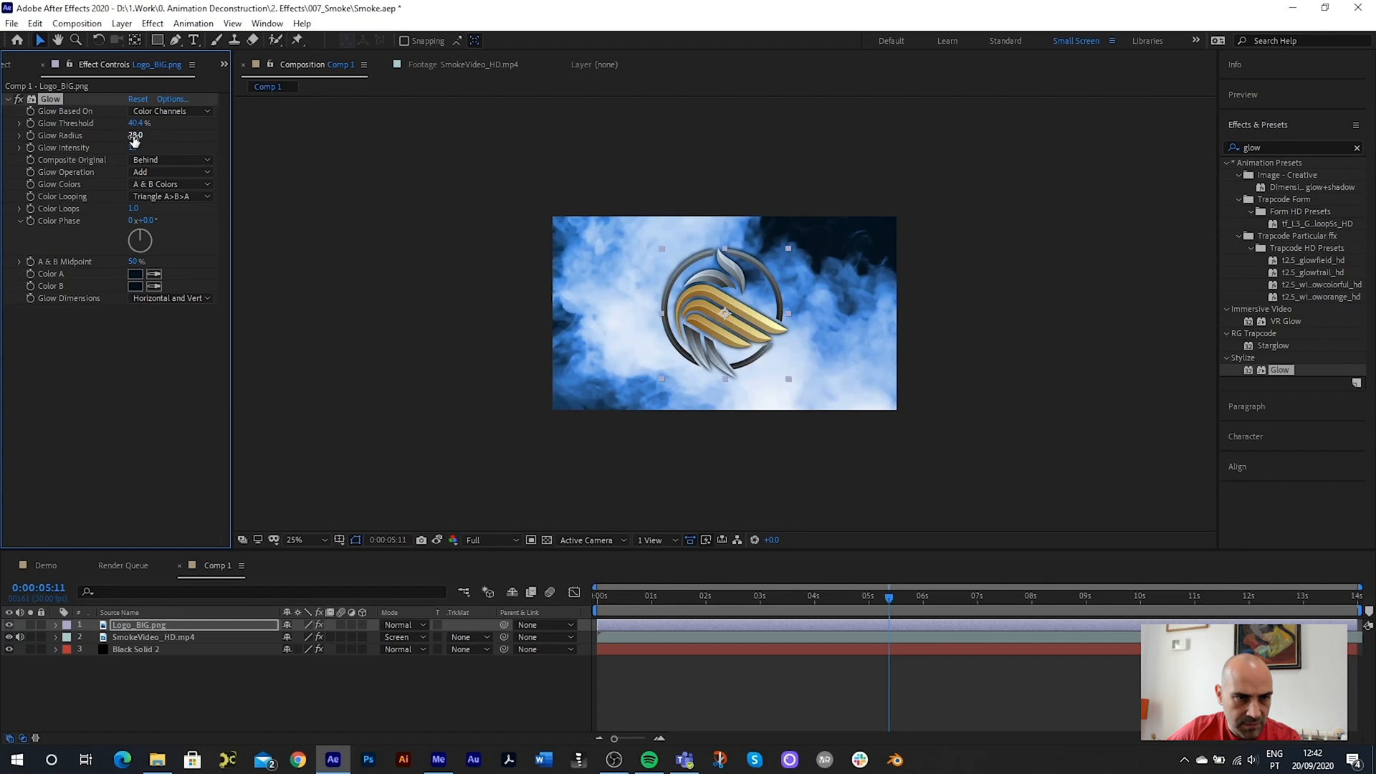
drag(137, 134, 113, 134)
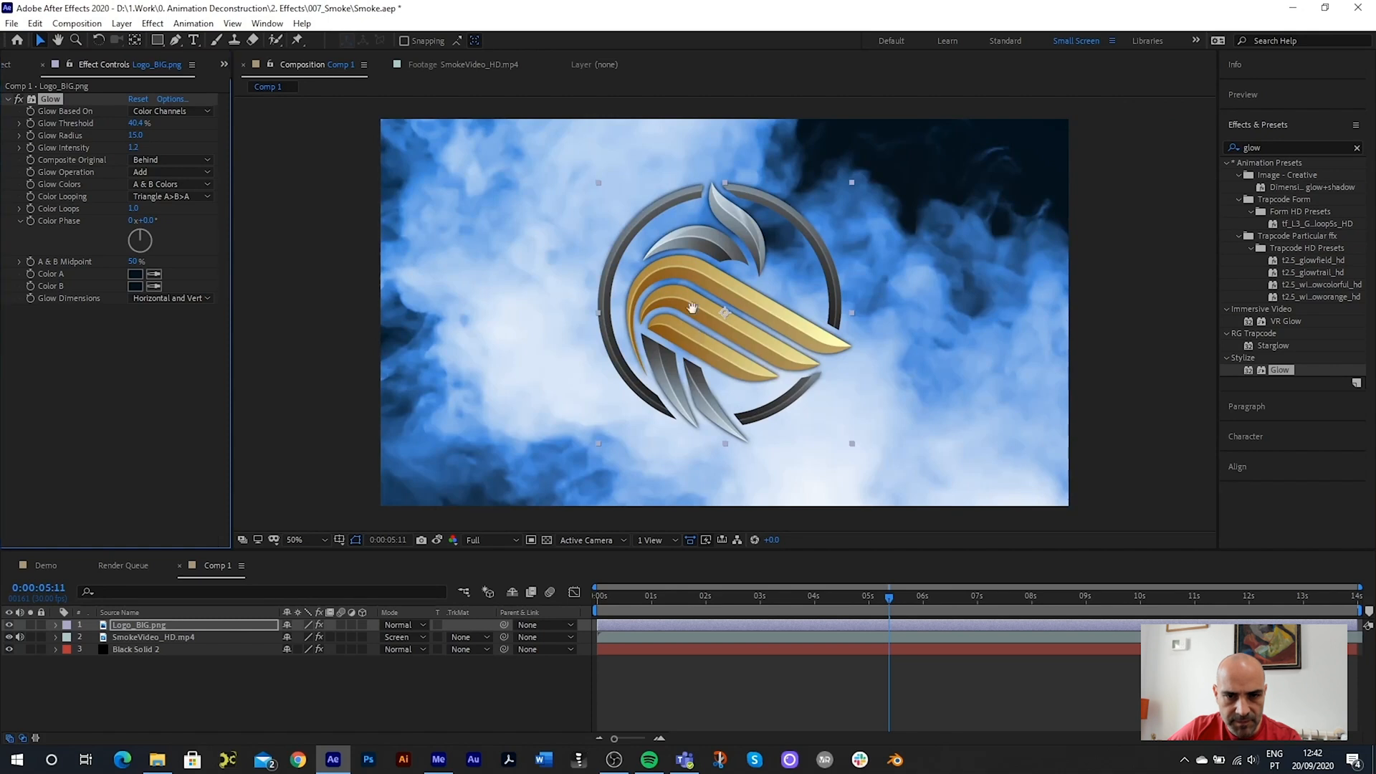
drag(133, 135, 151, 135)
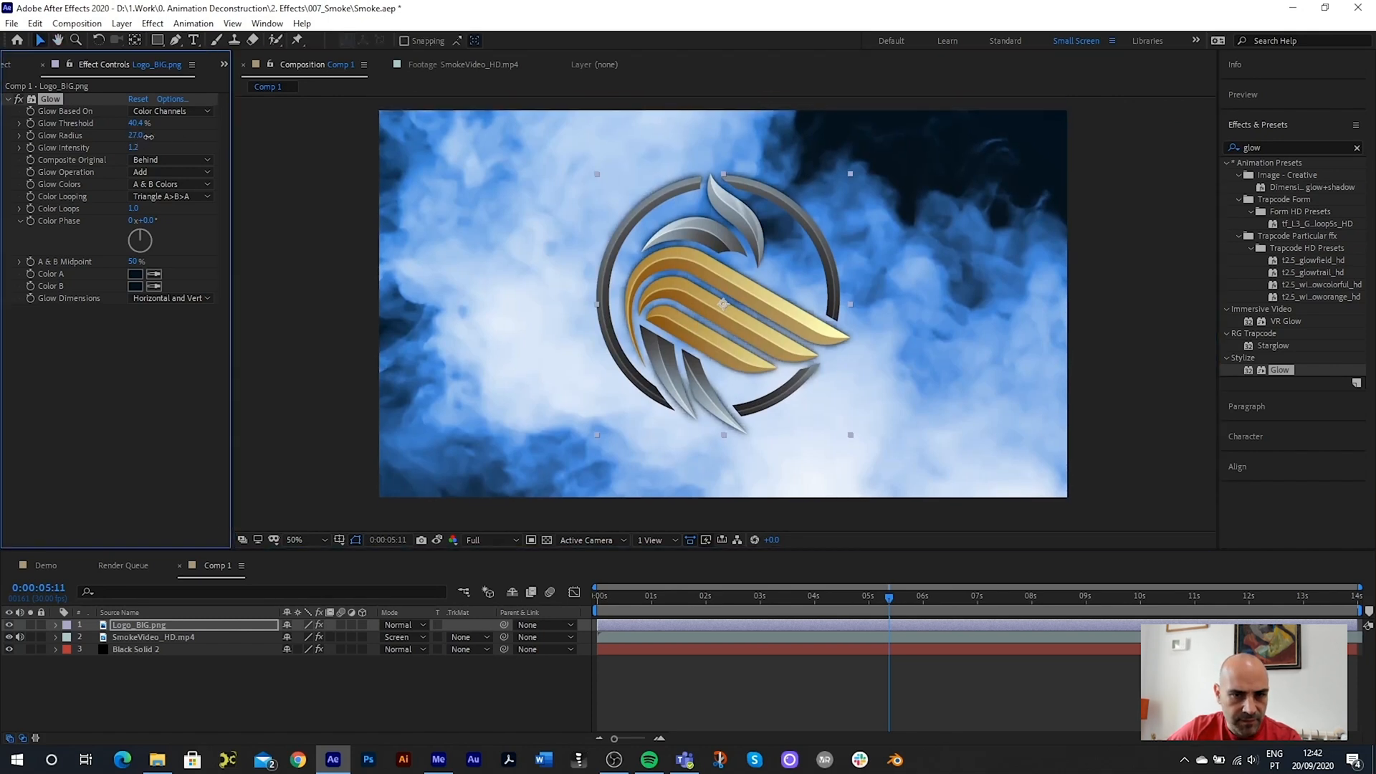
click(134, 136)
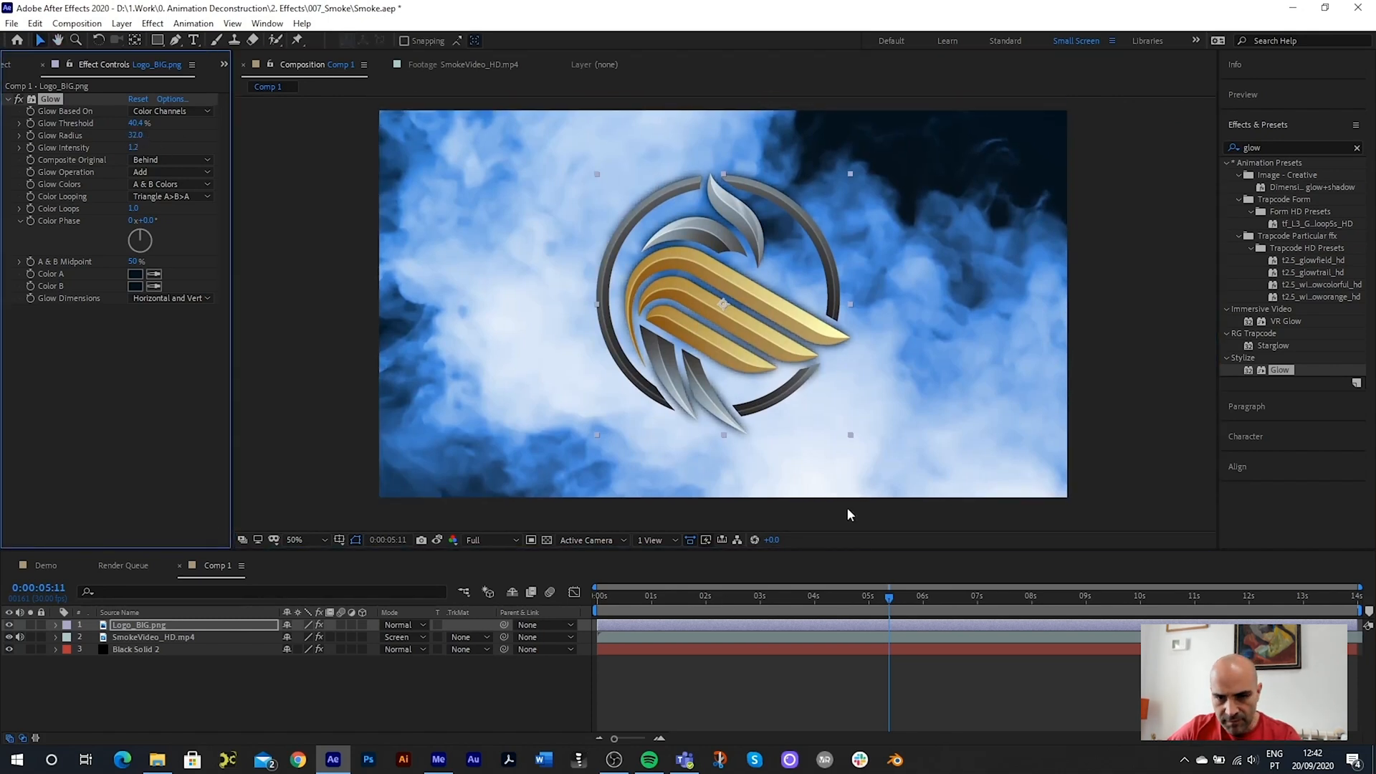
click(649, 595)
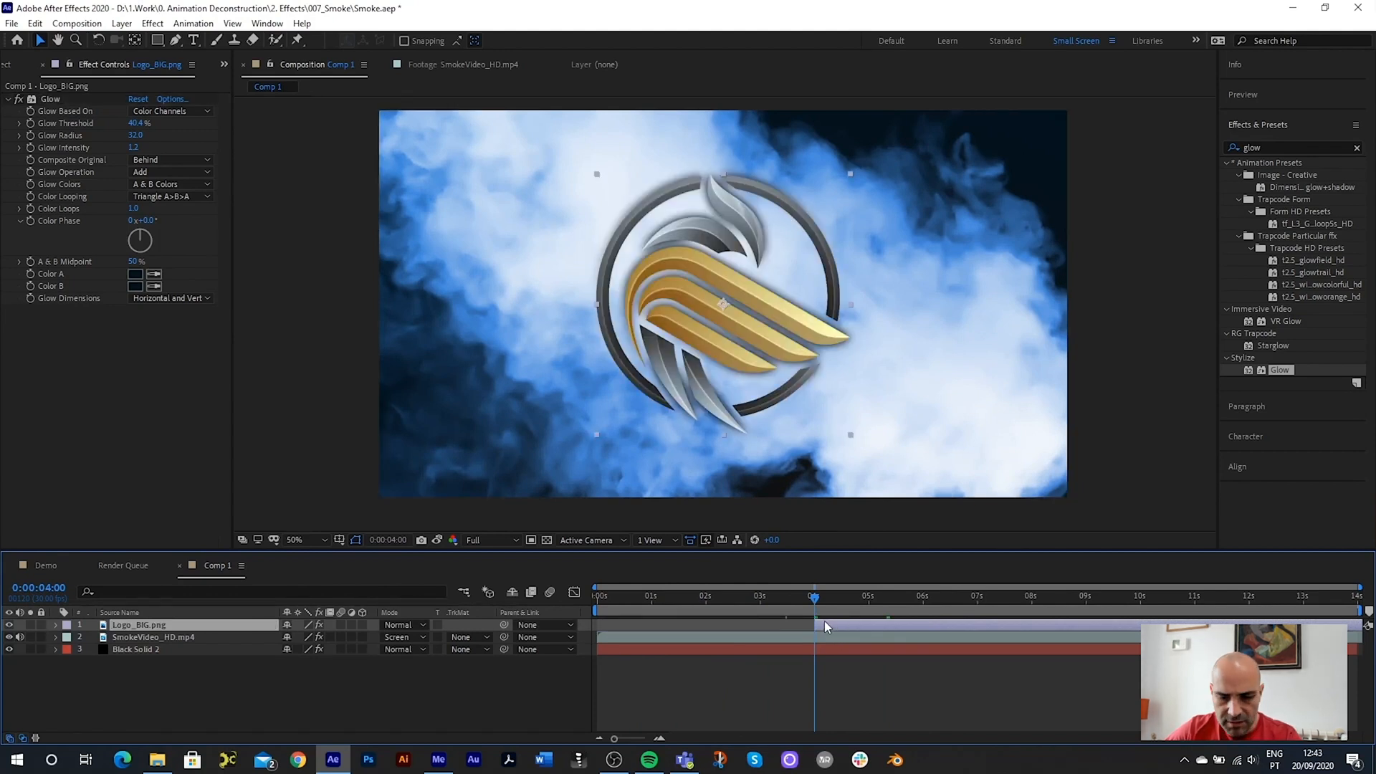
- Trim the logo layer to start at 4 seconds and keyframe its Scale there
click(54, 624)
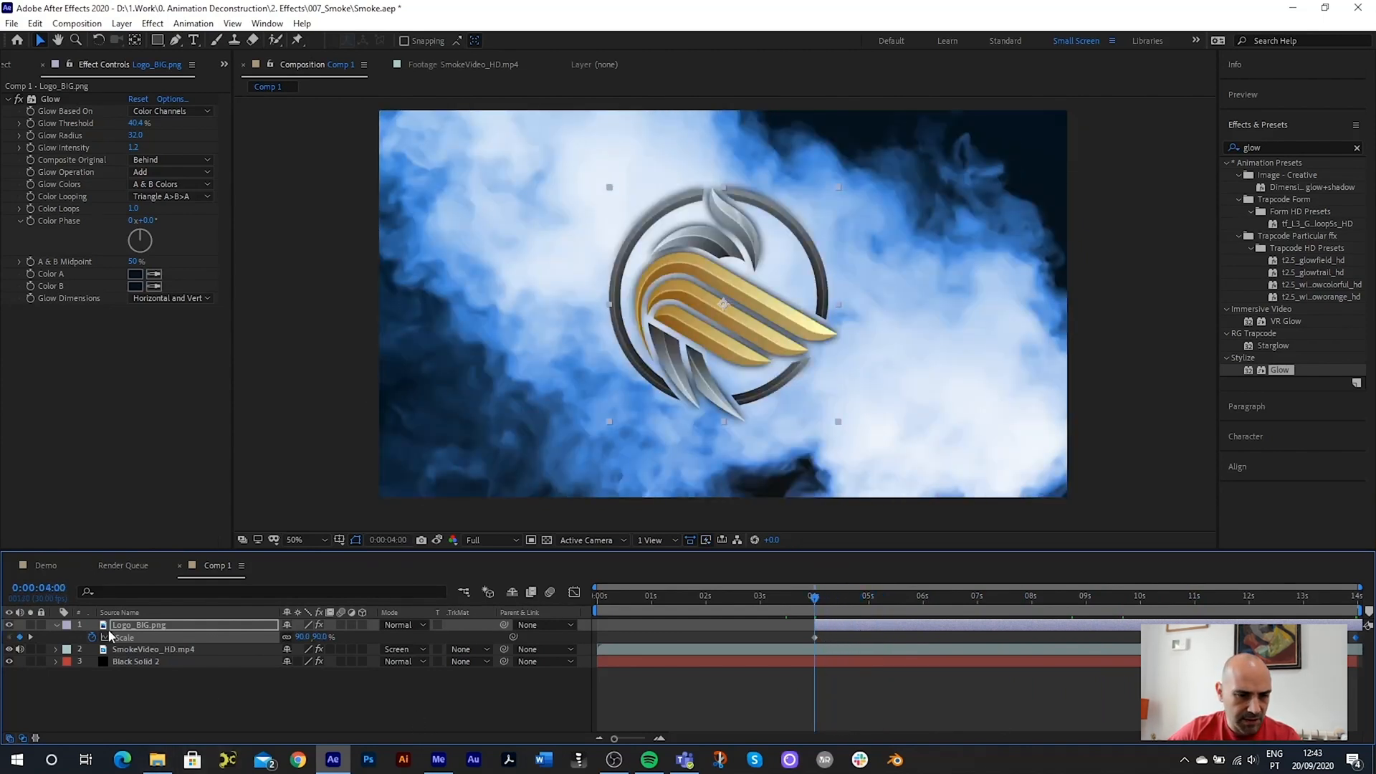
click(23, 64)
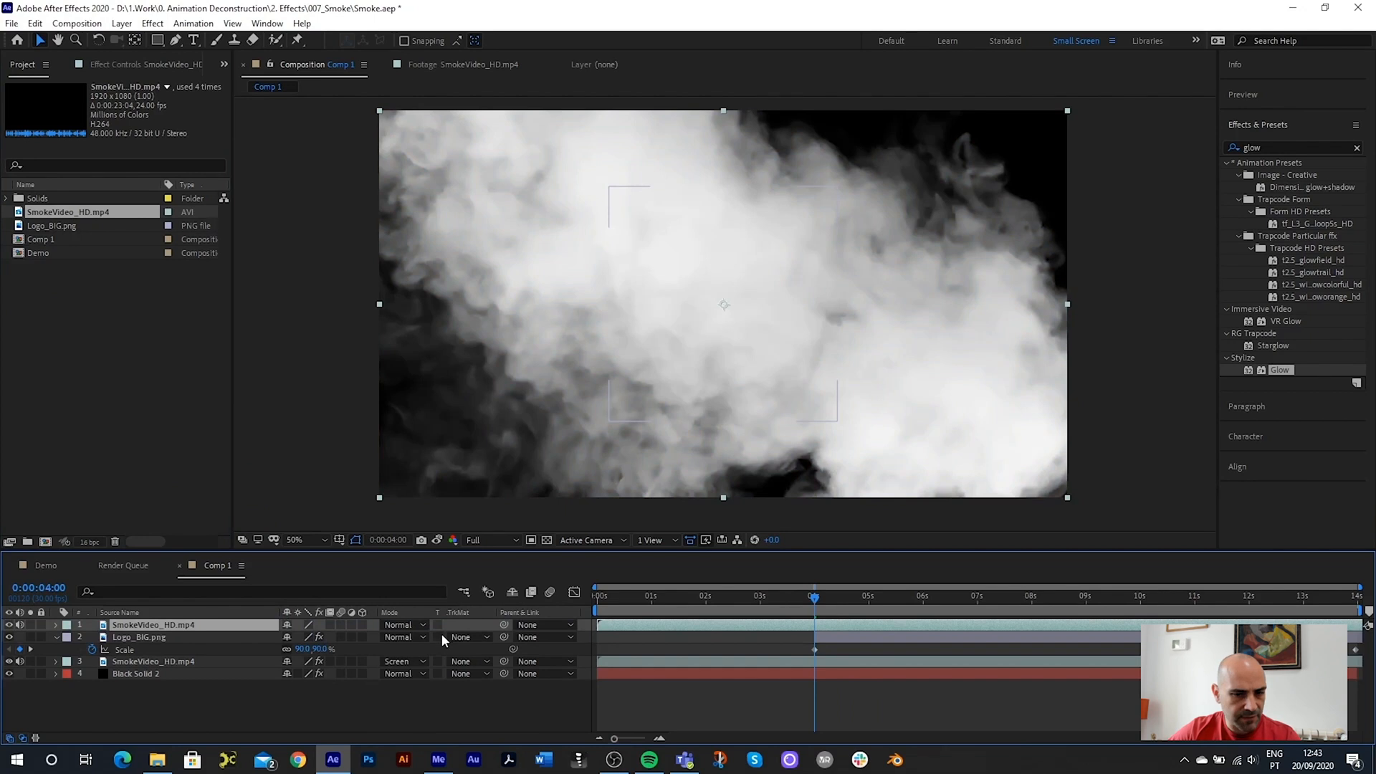
mouse_move(653, 661)
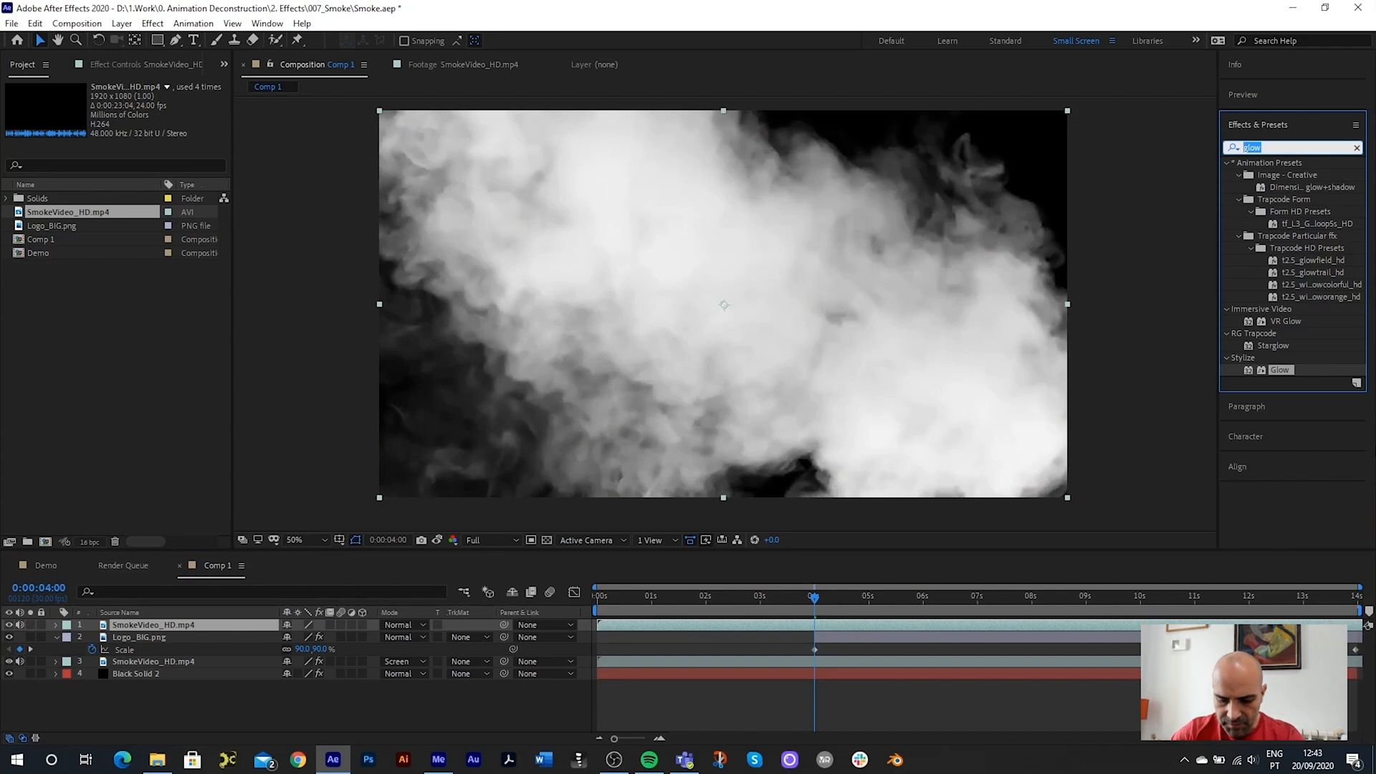
- Search 'expos' and apply Exposure to the duplicate smoke layer
text(expos)
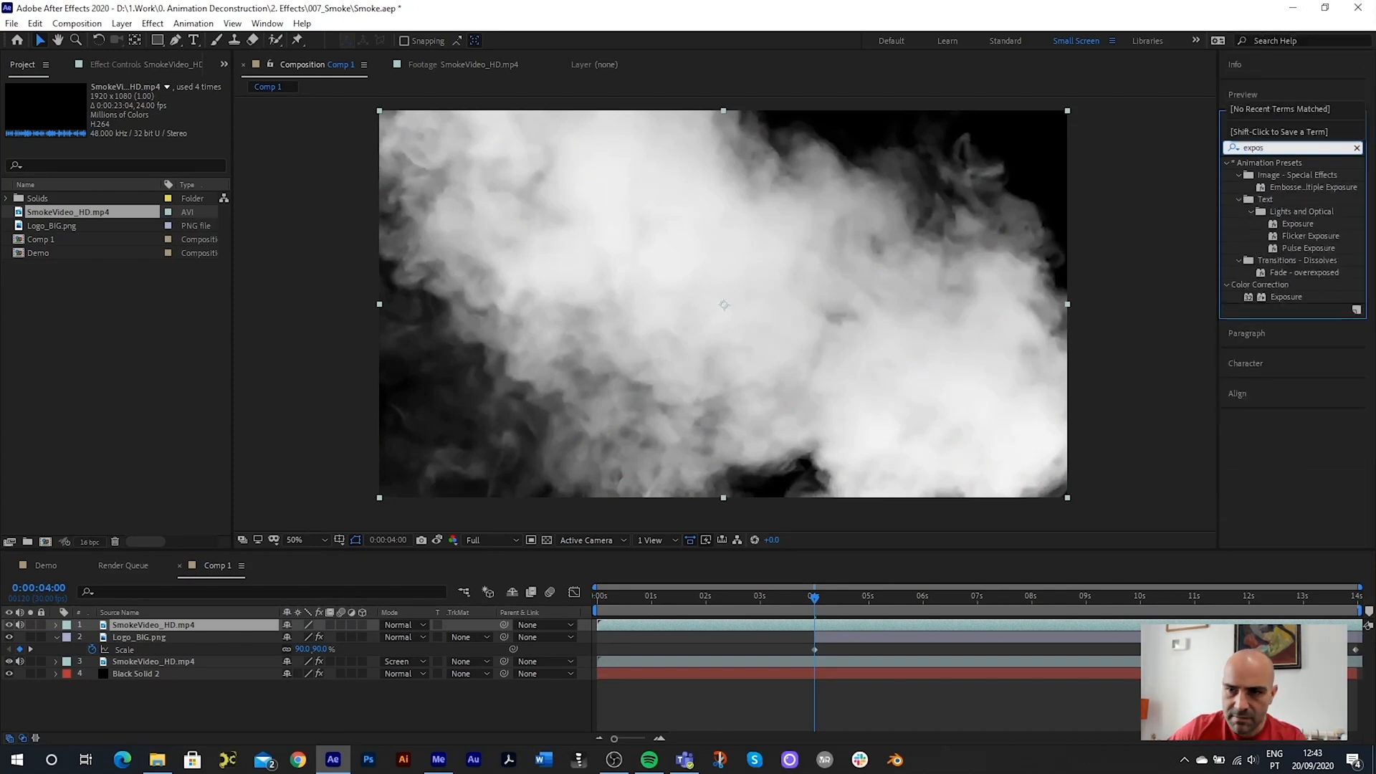
click(1285, 297)
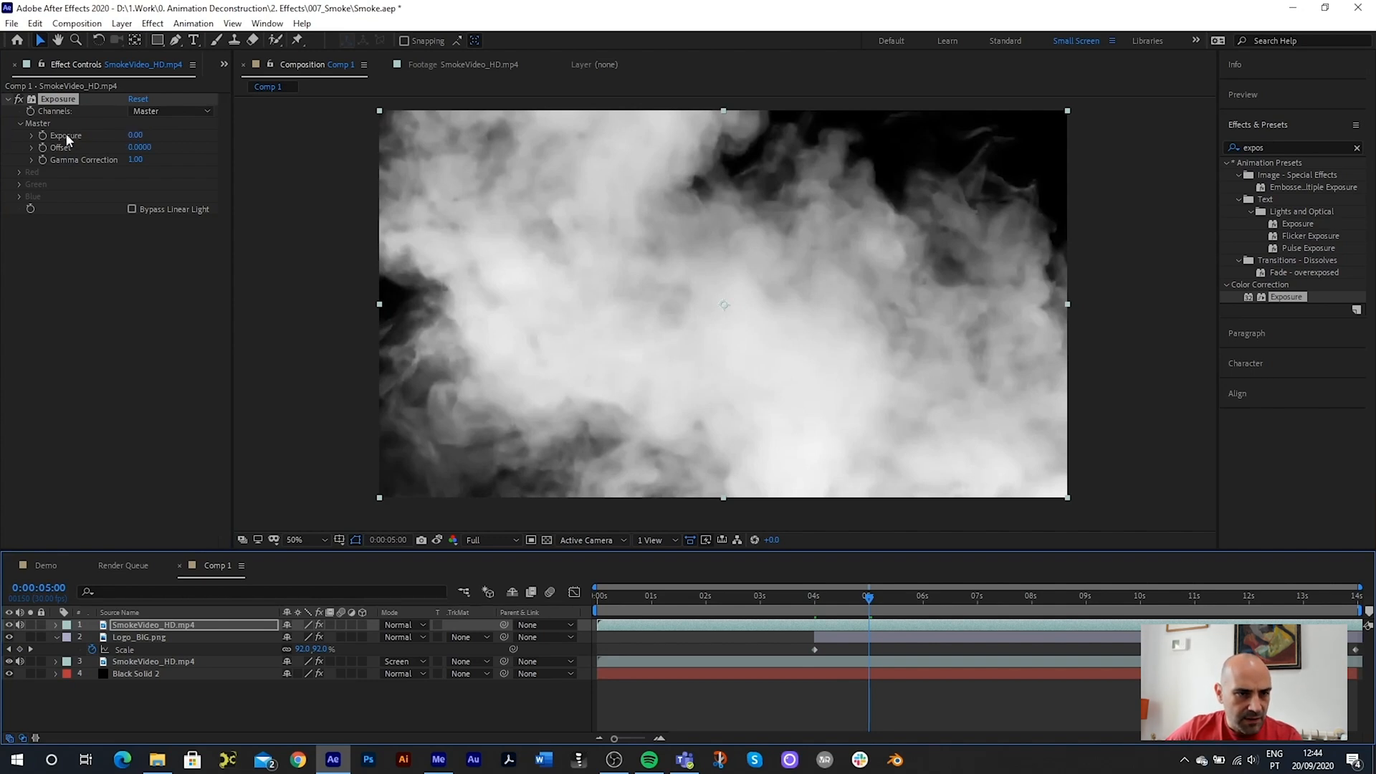
mouse_move(67, 142)
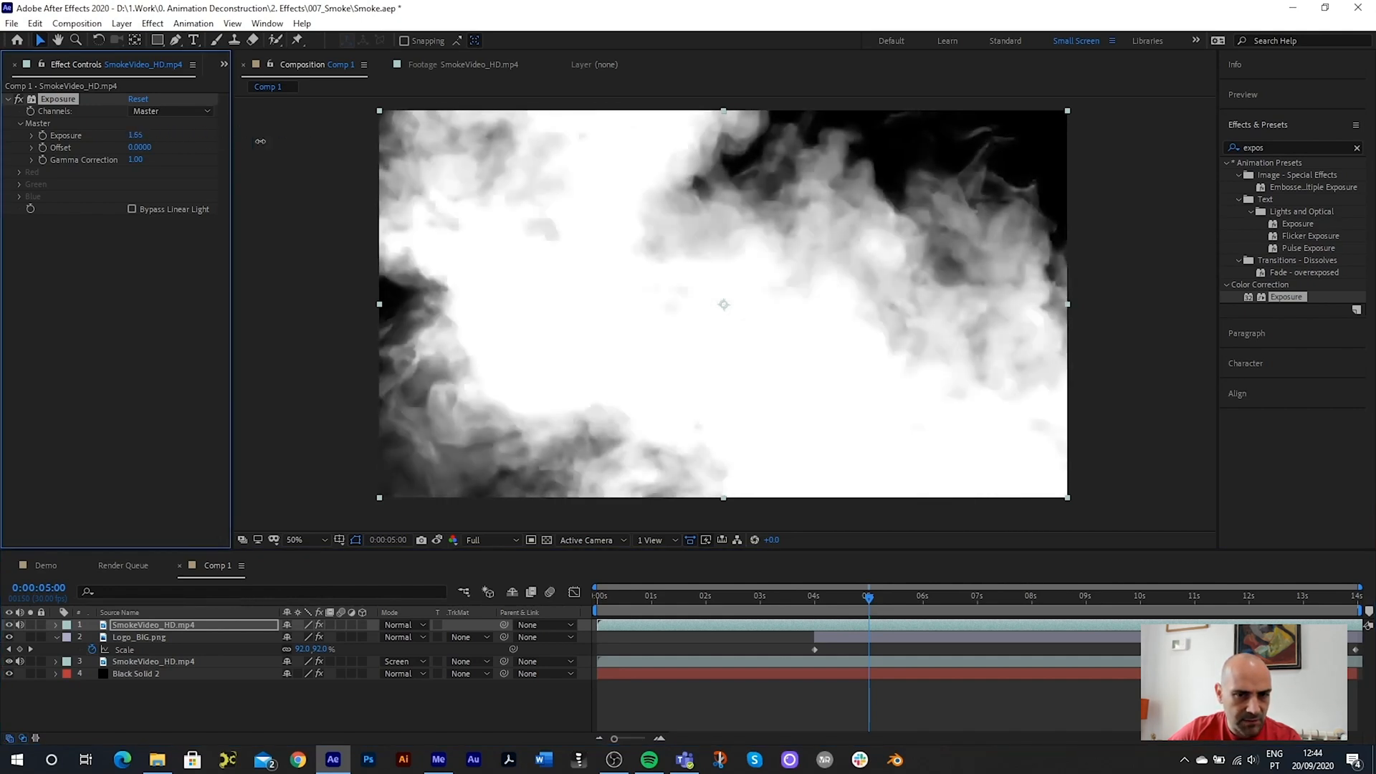
- On the top smoke copy at 5 seconds, keyframe Exposure 2.15 and Gamma Correction 6.20
drag(136, 134, 141, 130)
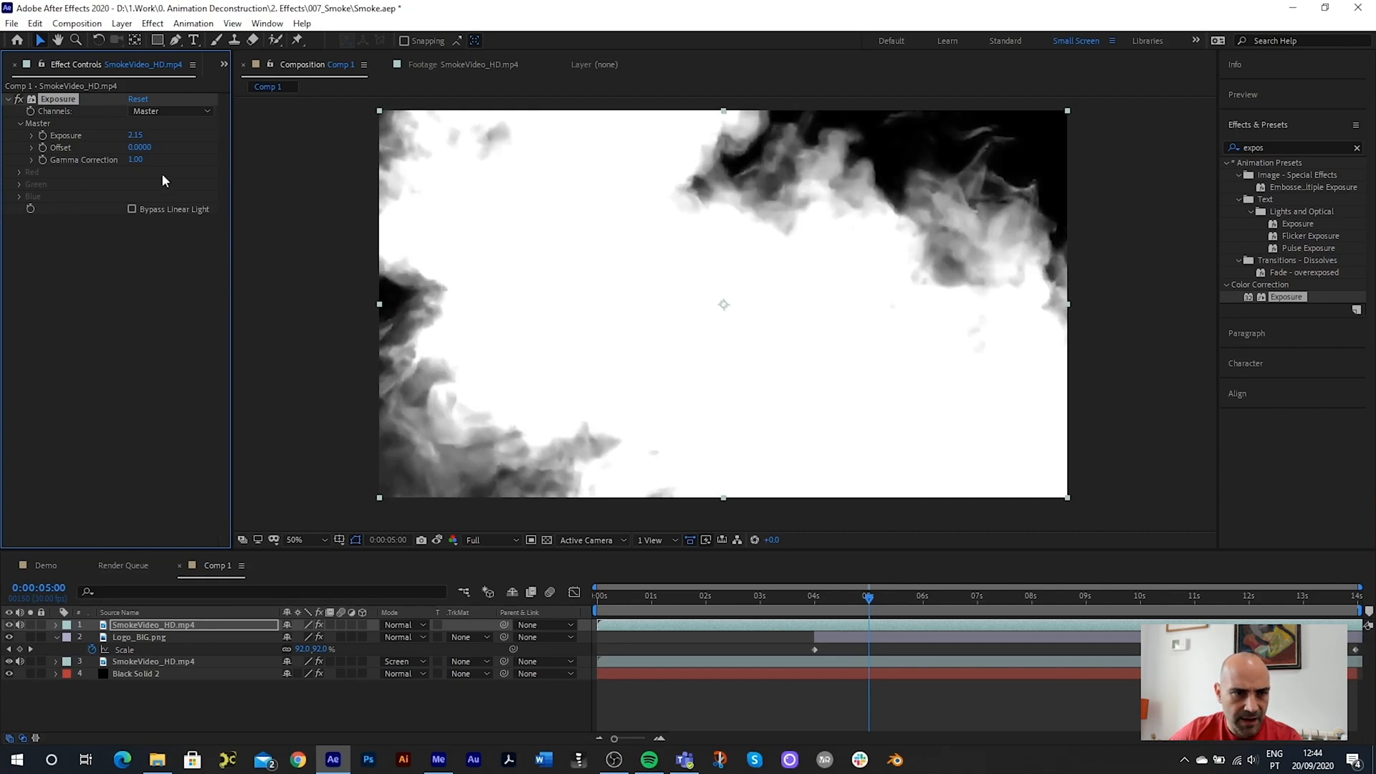
mouse_move(117, 165)
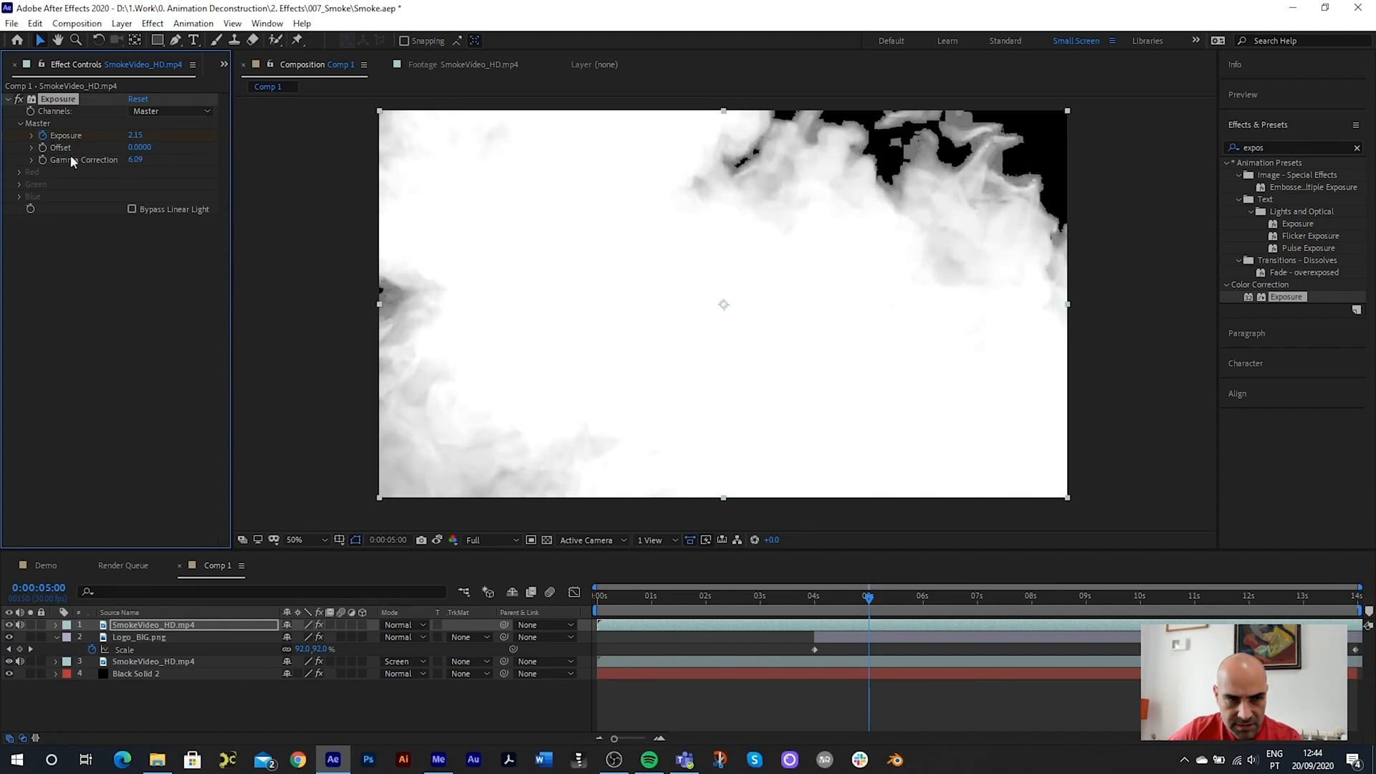
click(141, 160)
text(6.2)
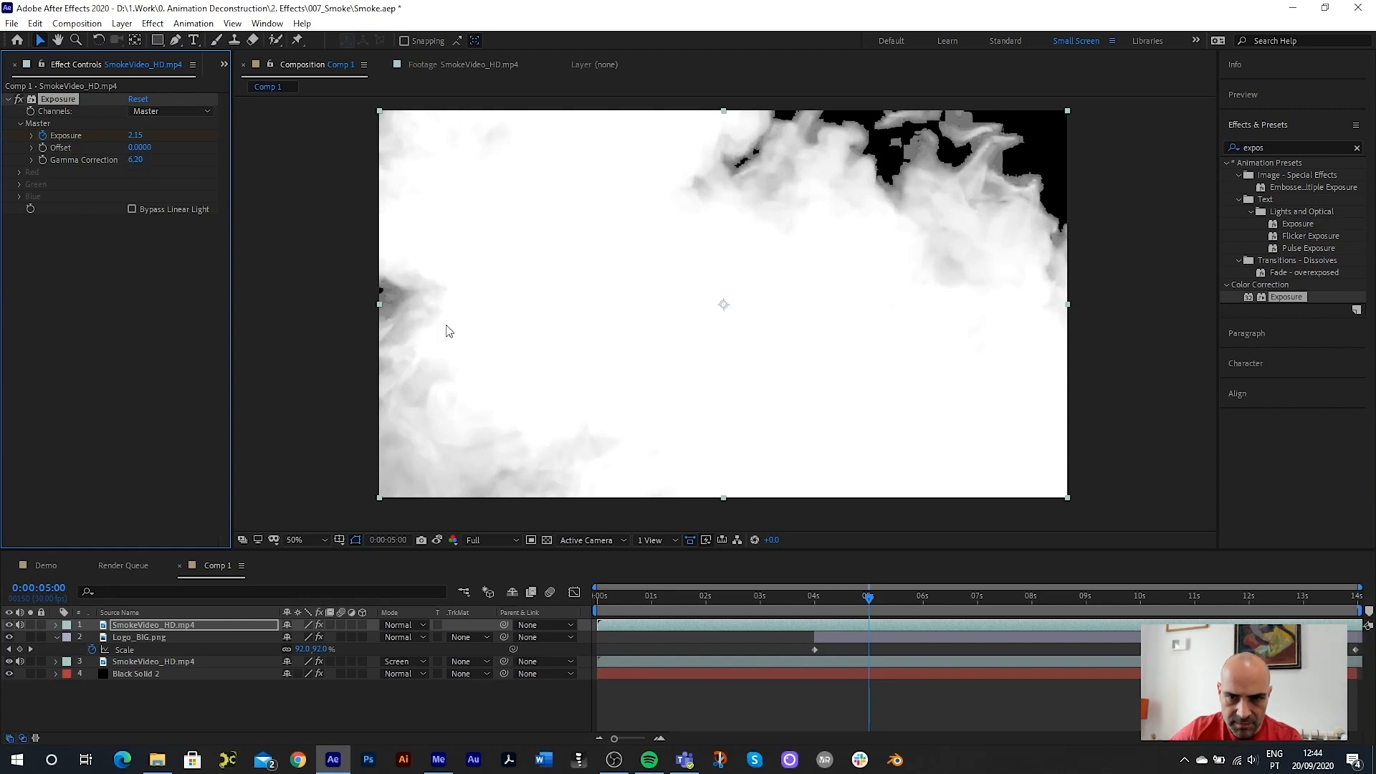
mouse_move(909, 602)
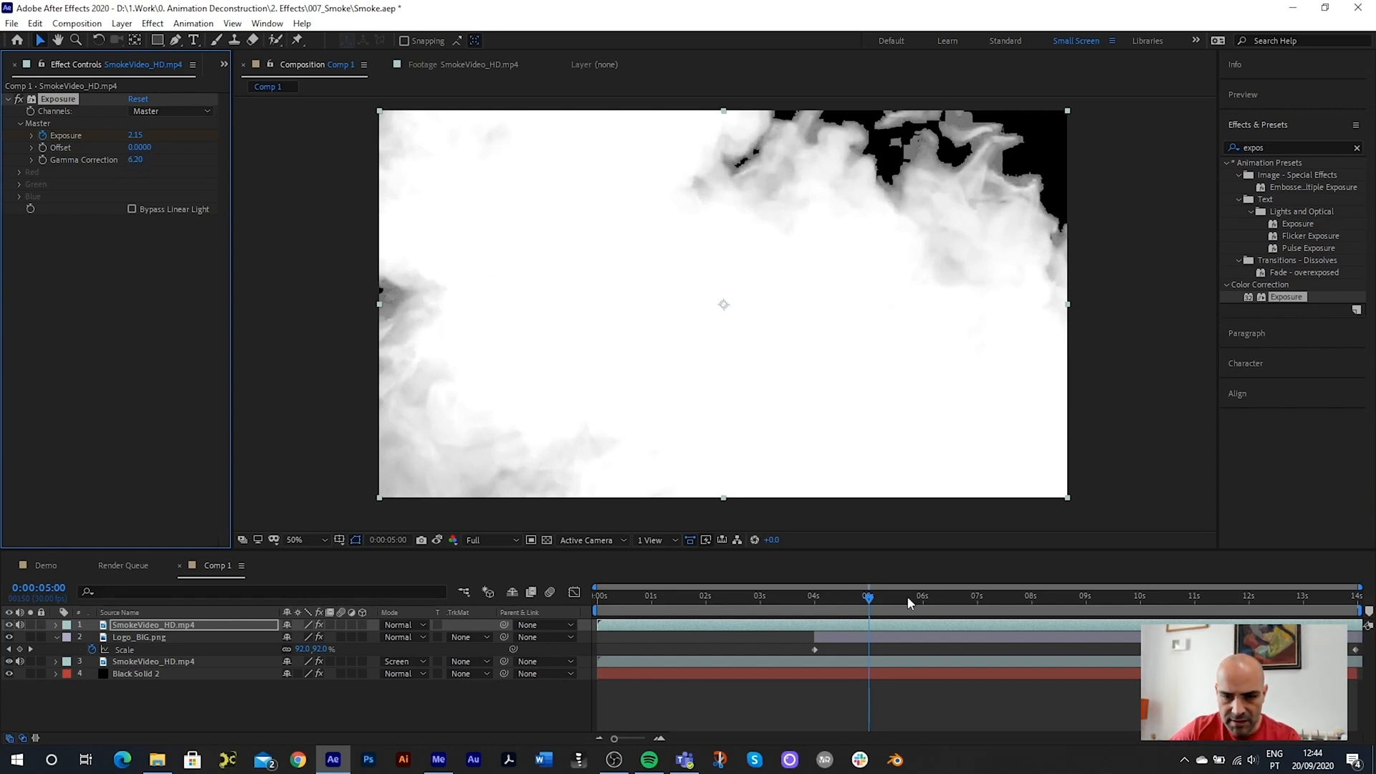
mouse_move(732, 242)
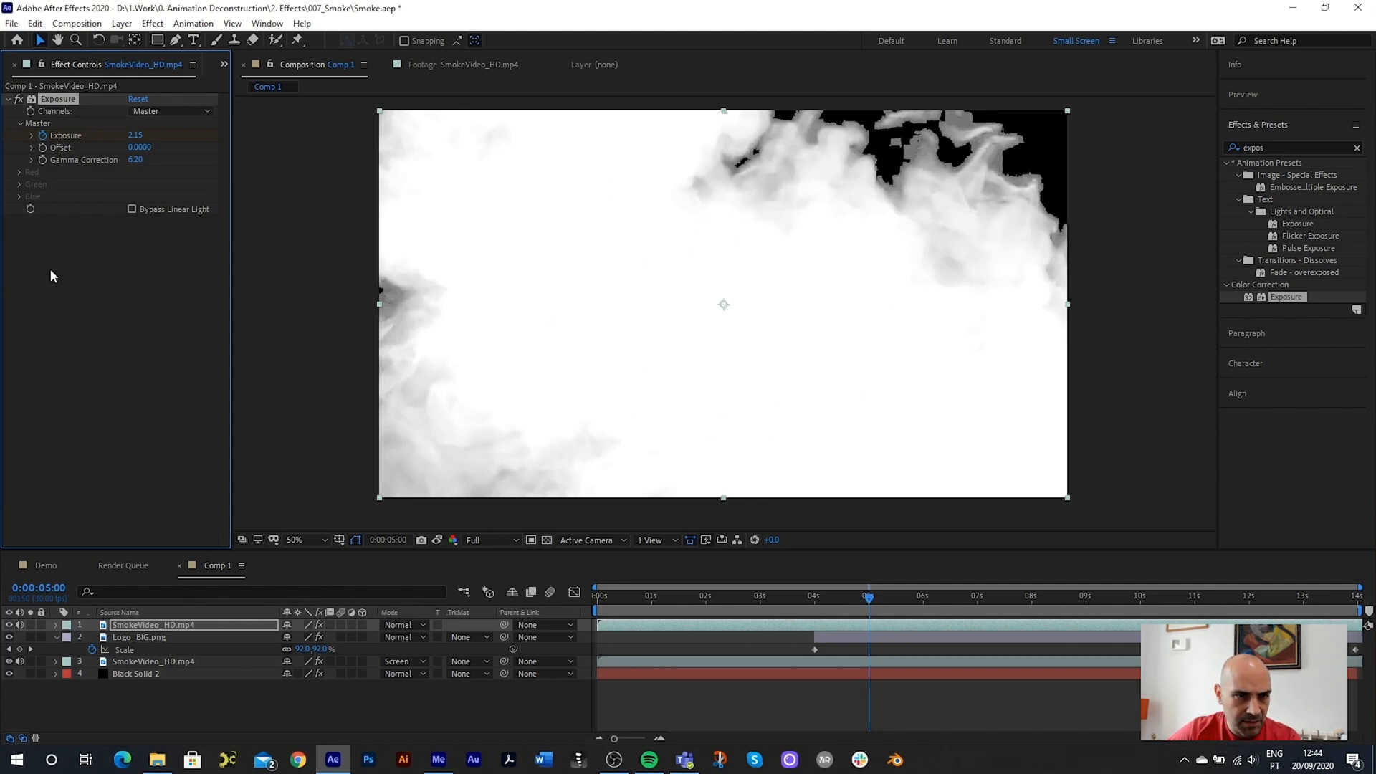
mouse_move(419, 646)
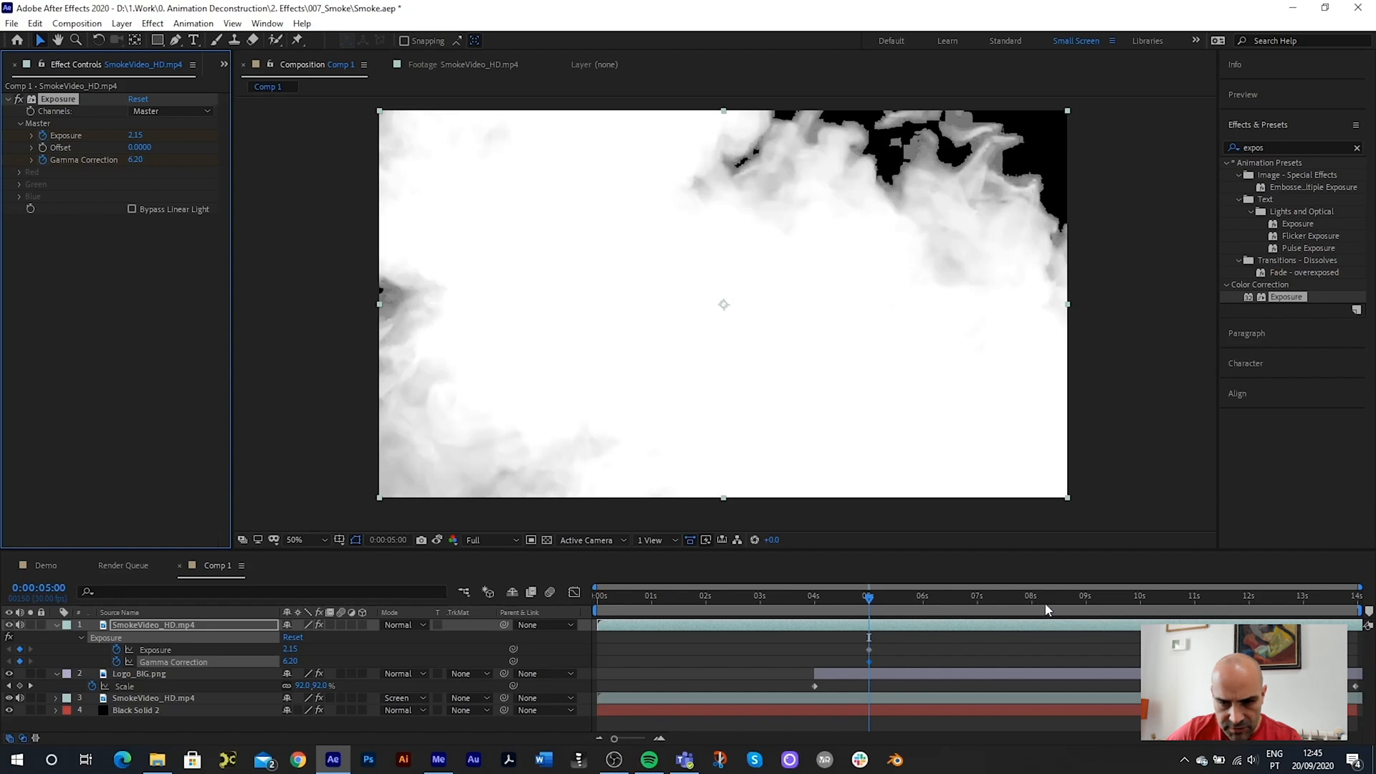
- Set the logo's TrkMat to Luma Inverted, lower Exposure at 8:15, and keyframe Gamma 0.10 at 12s
click(1024, 595)
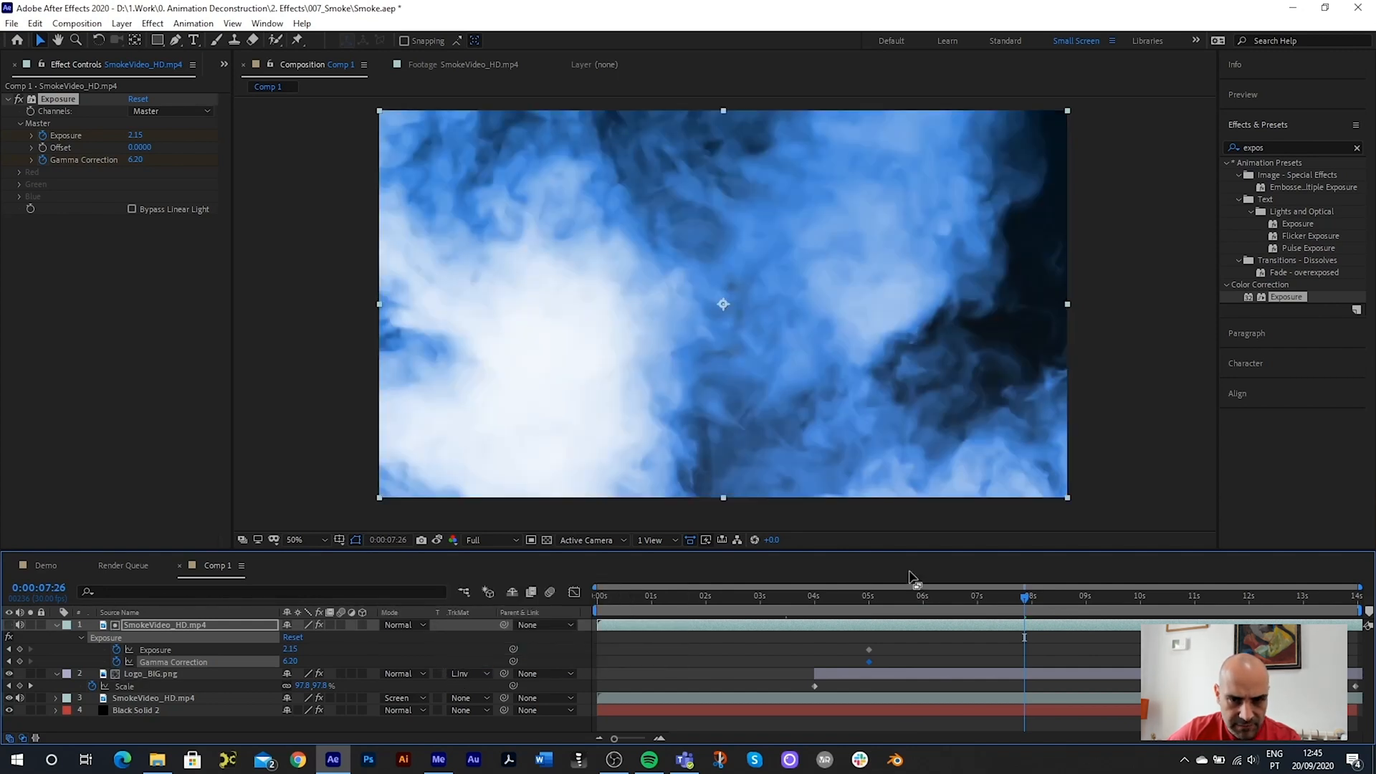
click(1057, 595)
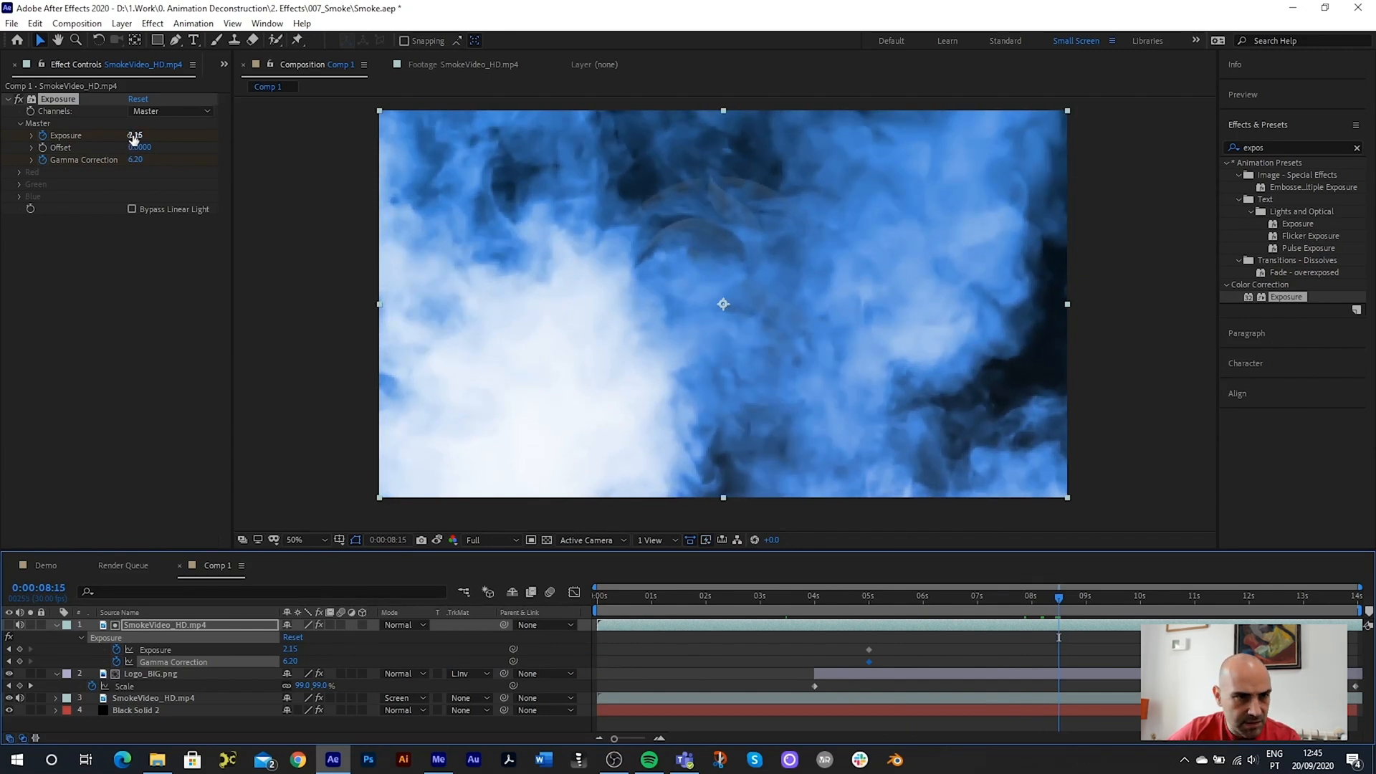
drag(135, 134, 106, 134)
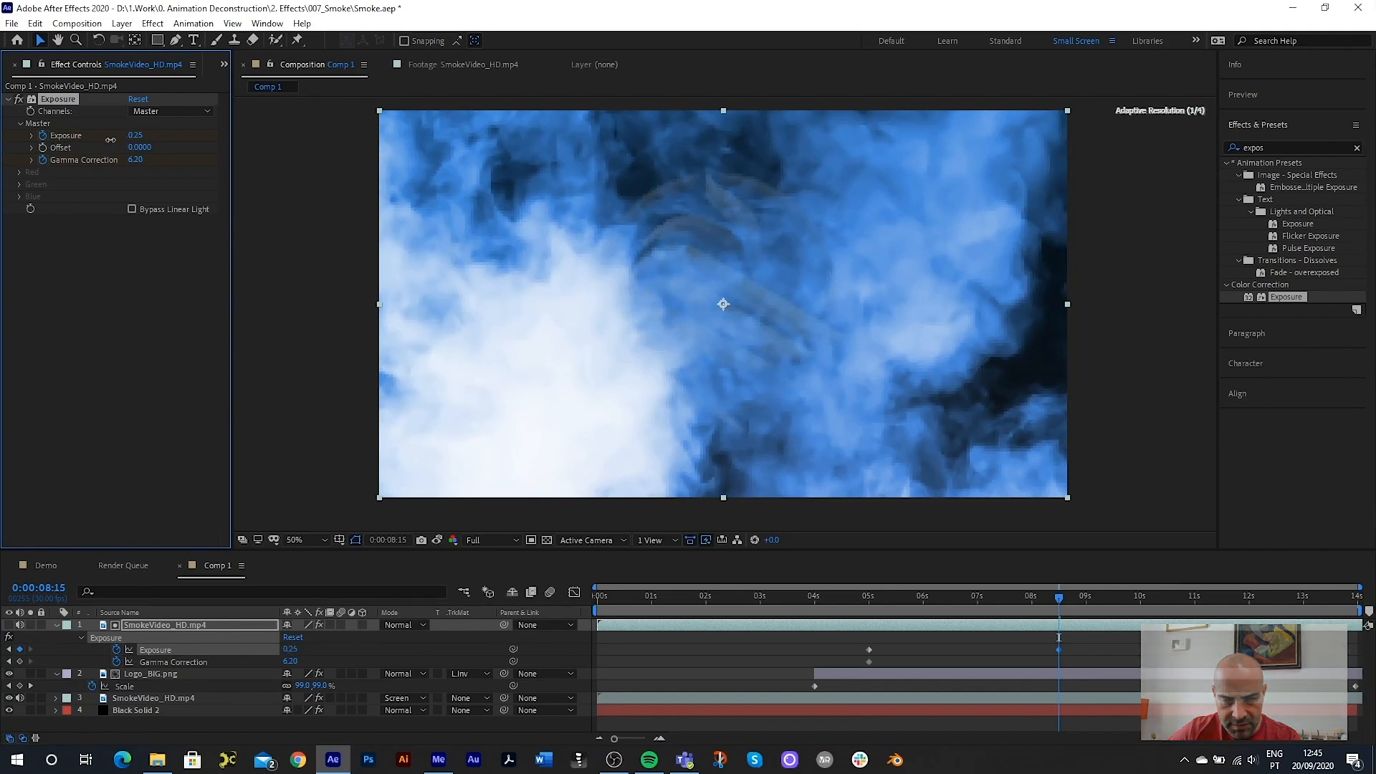
drag(135, 134, 153, 134)
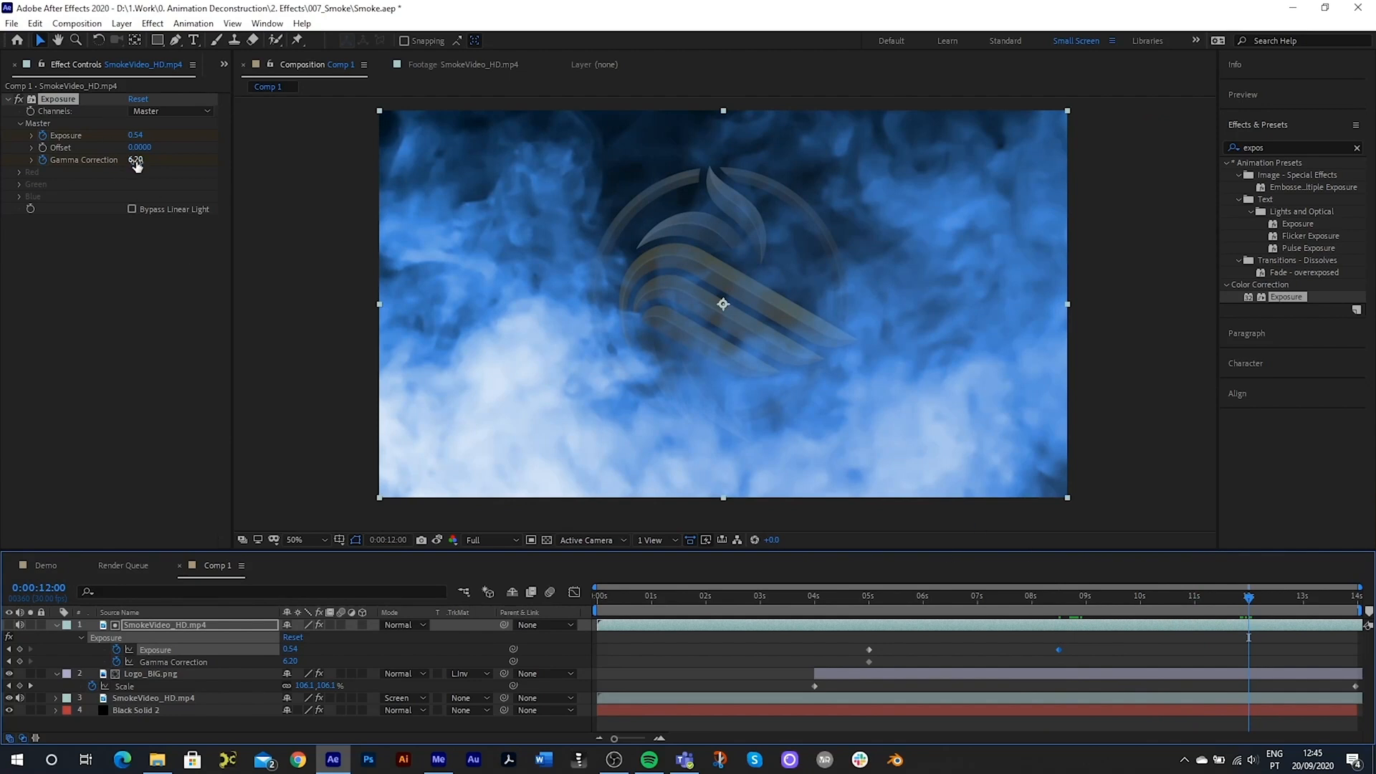
text(0.10)
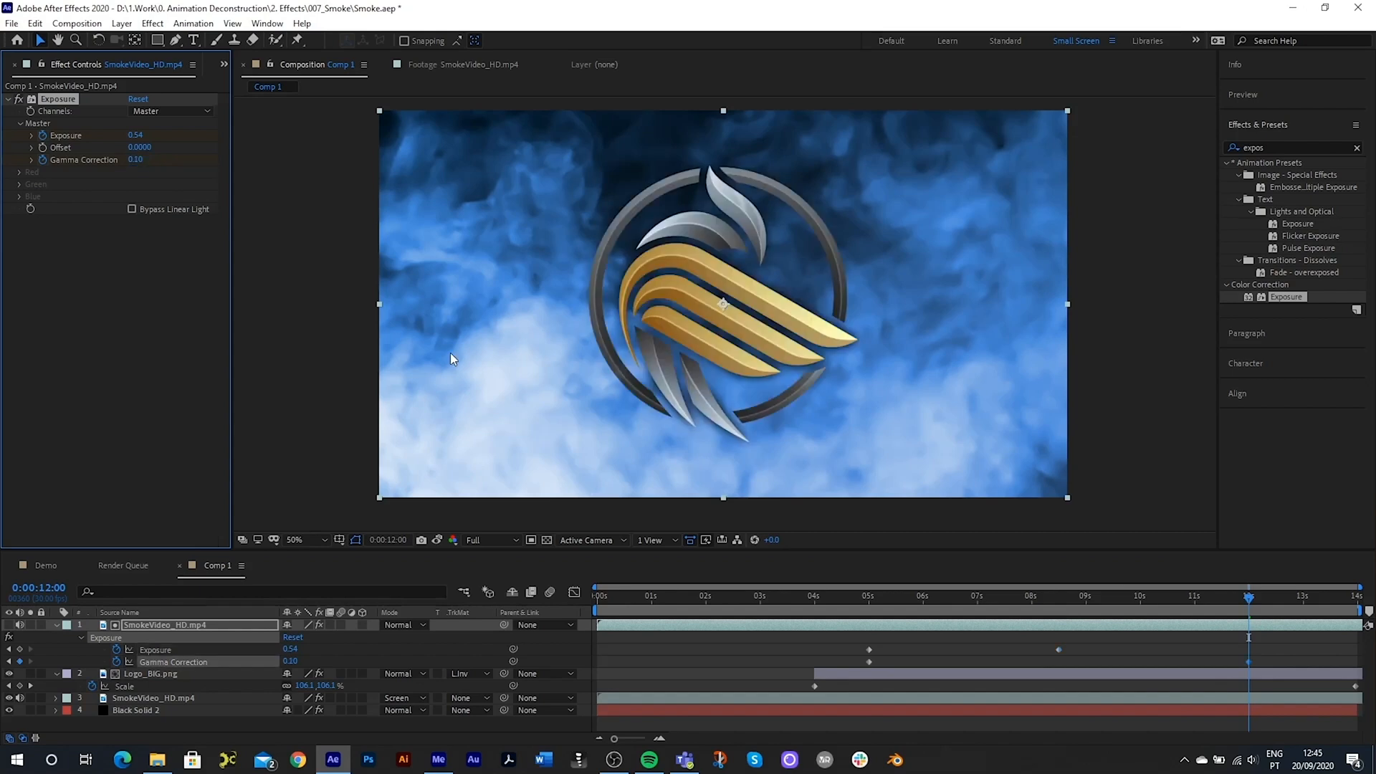
mouse_move(1246, 605)
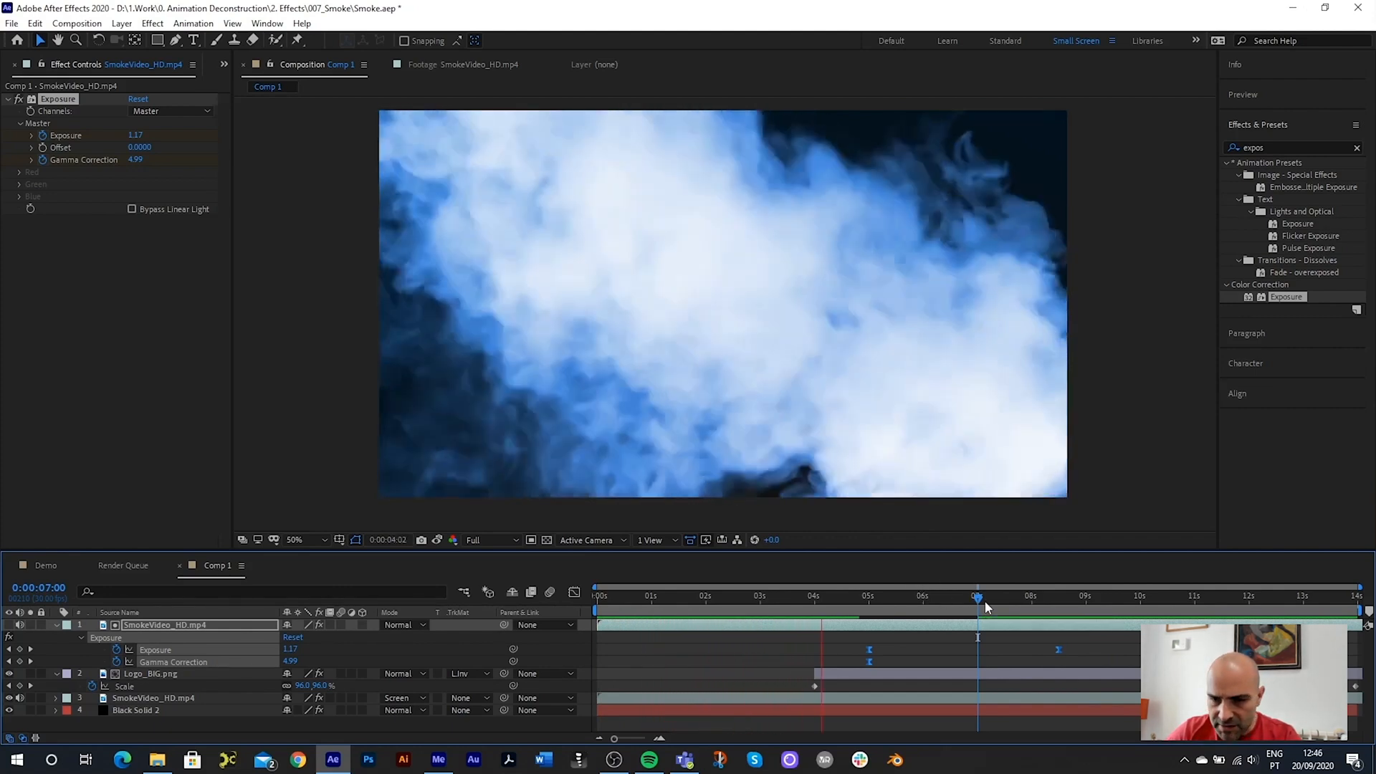
drag(981, 595, 977, 595)
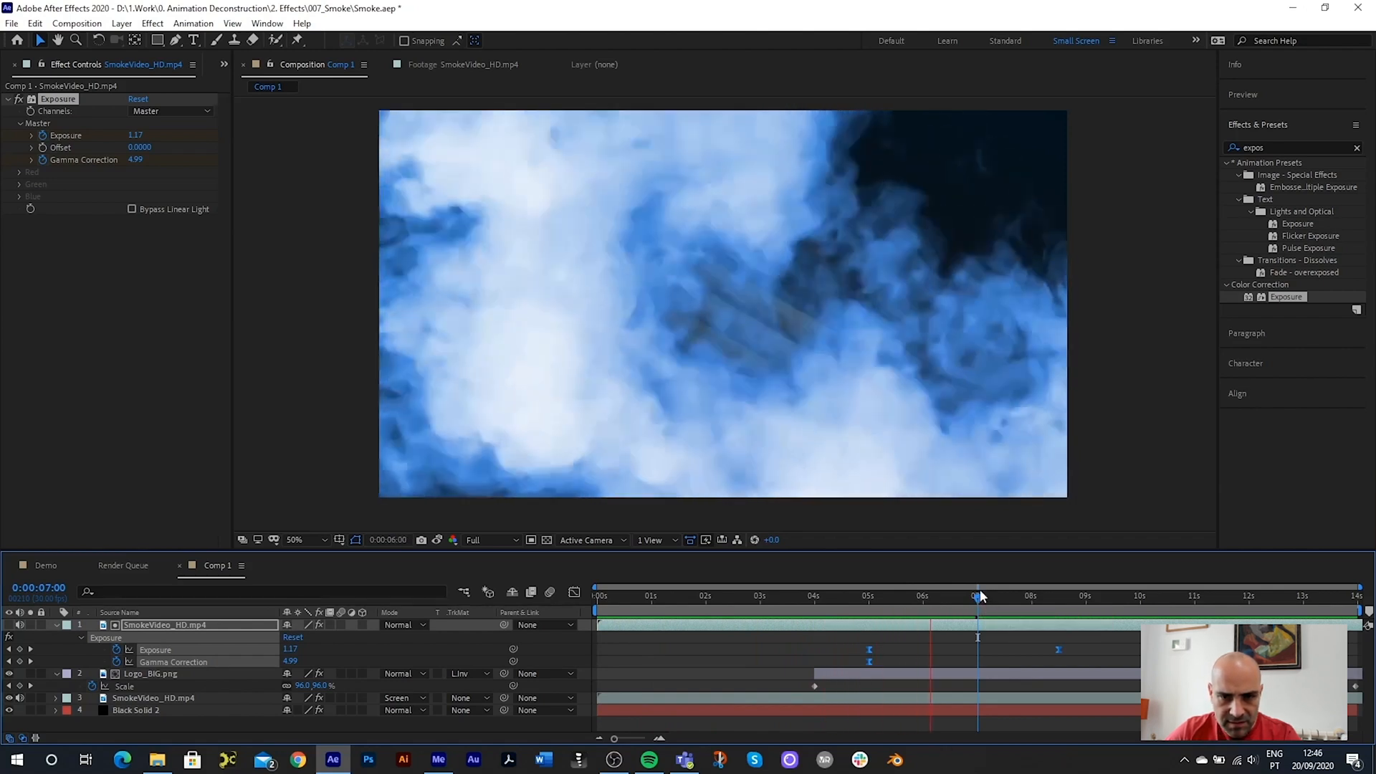